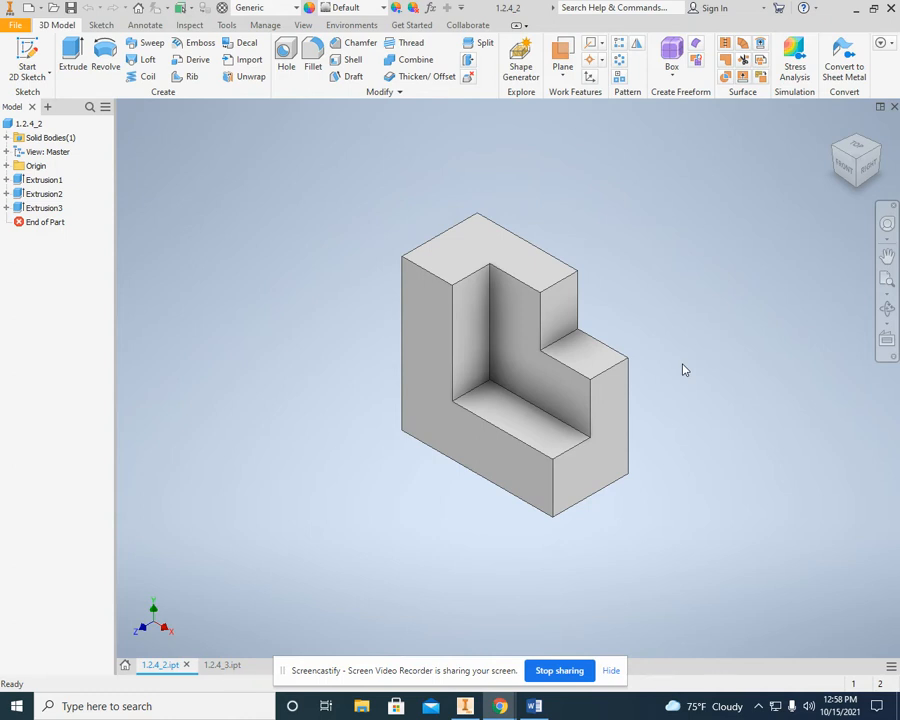
mouse_move(785, 399)
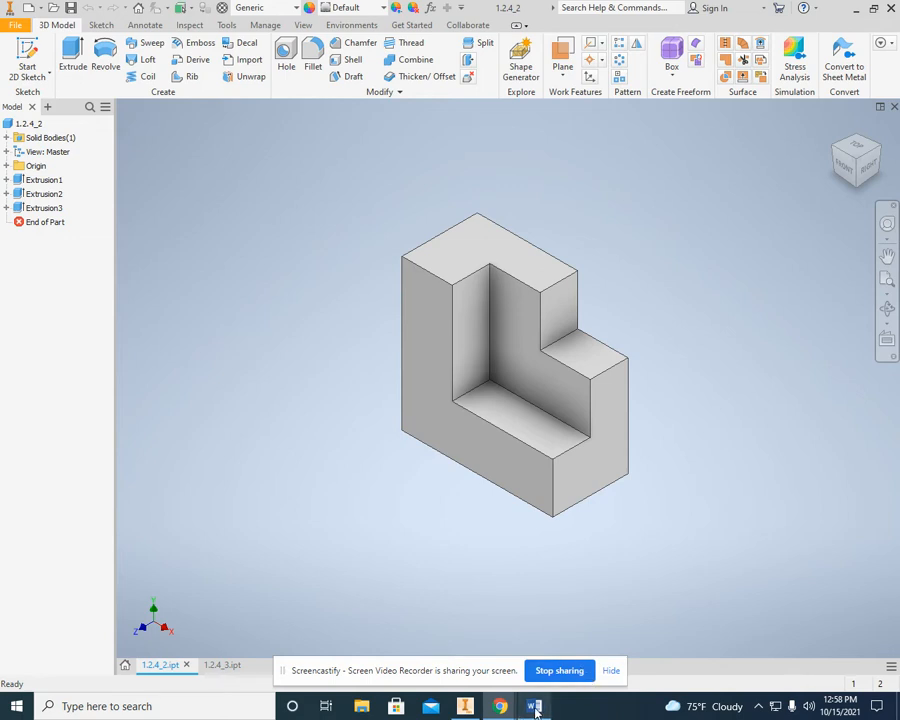
Check the worksheet's views and start a new part with the Rectangle tool.
click(534, 706)
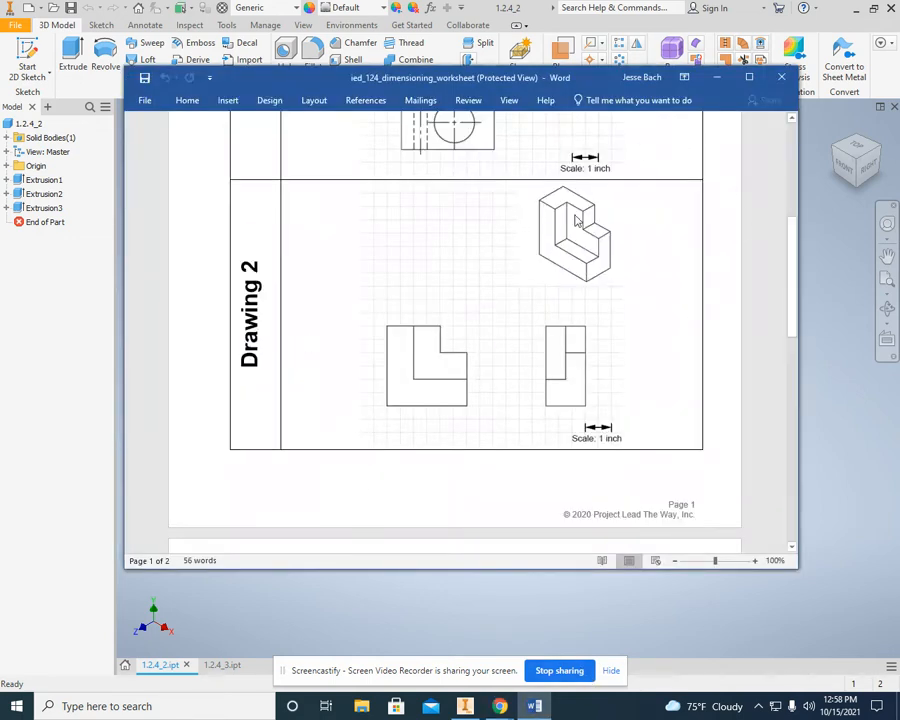
mouse_move(585, 265)
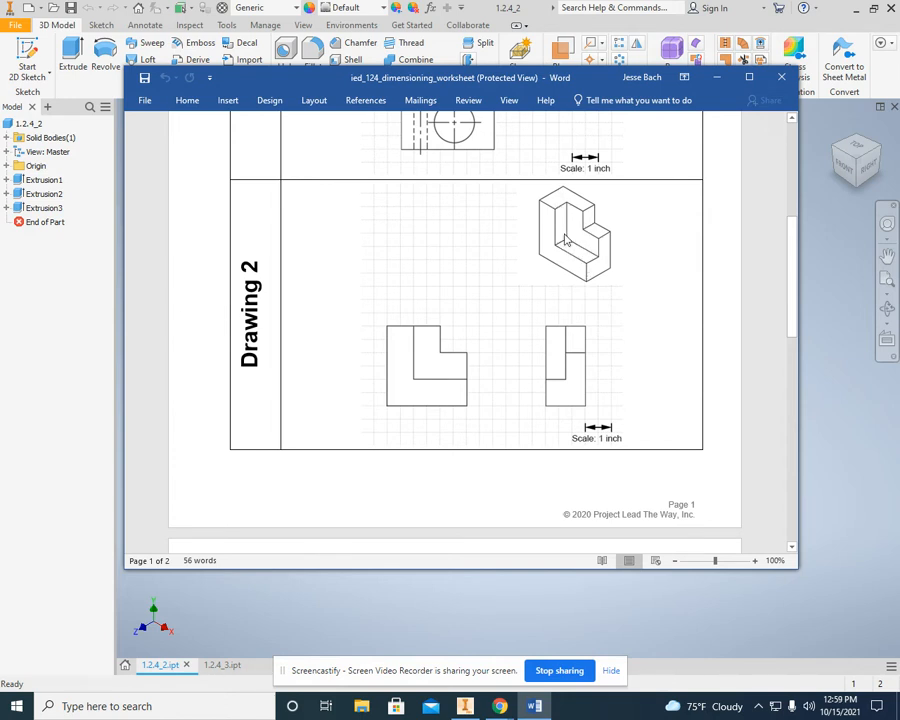
mouse_move(597, 227)
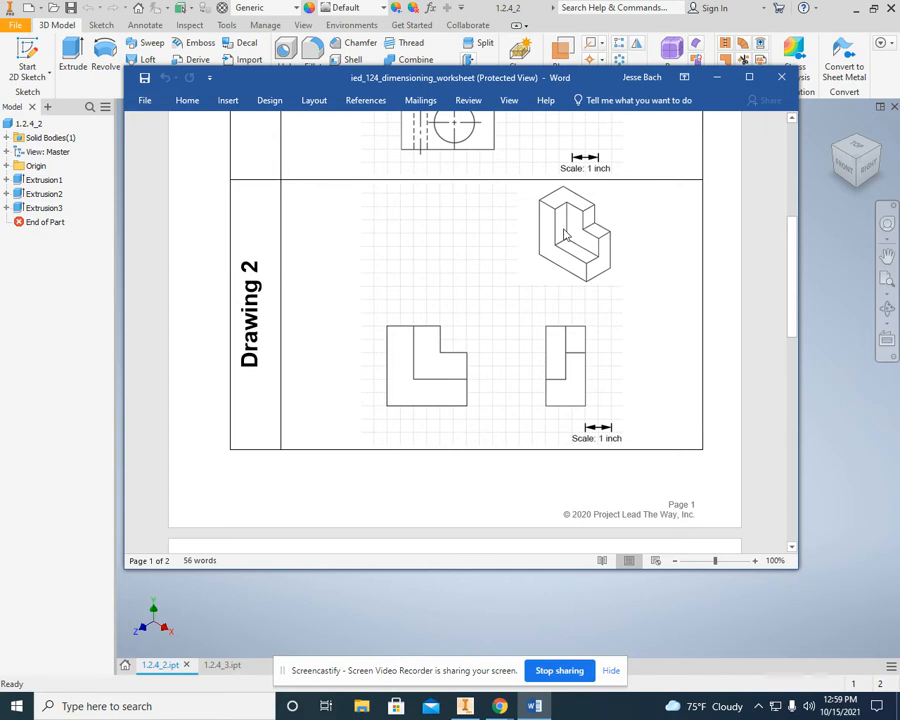
mouse_move(480, 420)
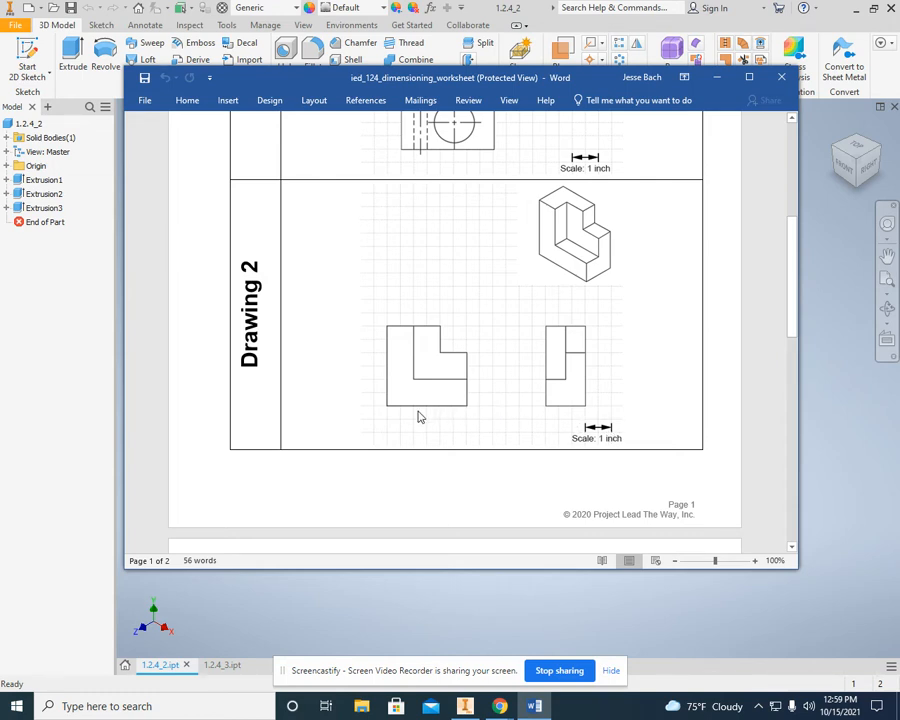
mouse_move(449, 420)
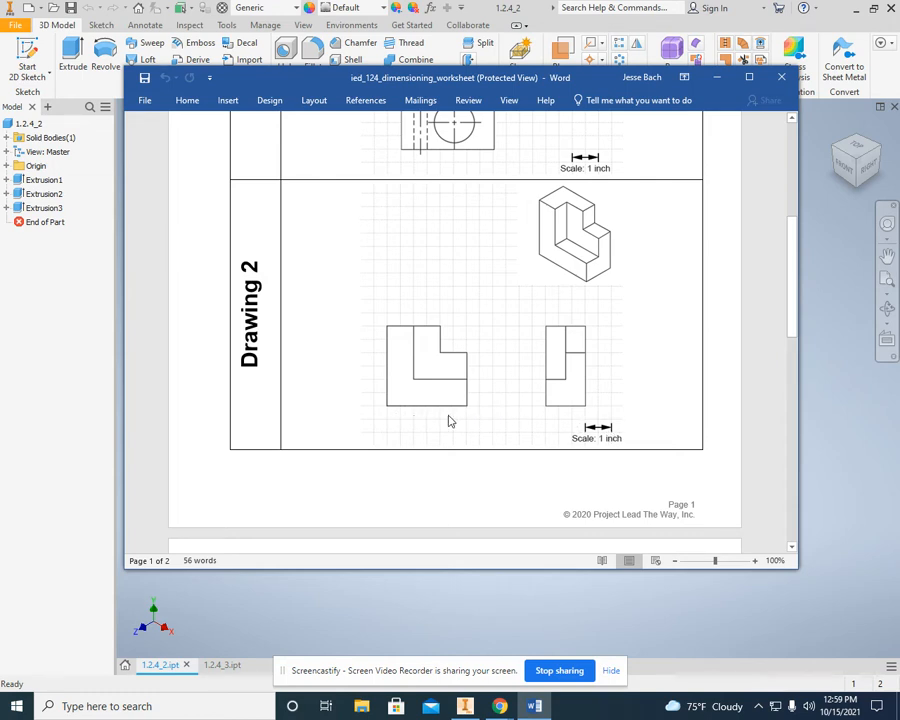
mouse_move(397, 417)
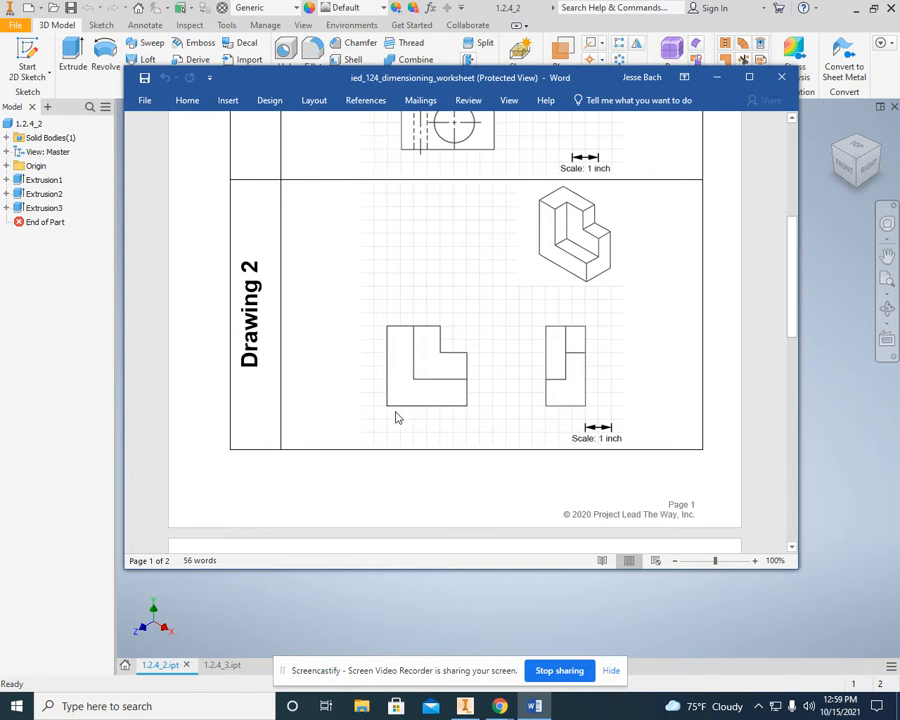
mouse_move(560, 415)
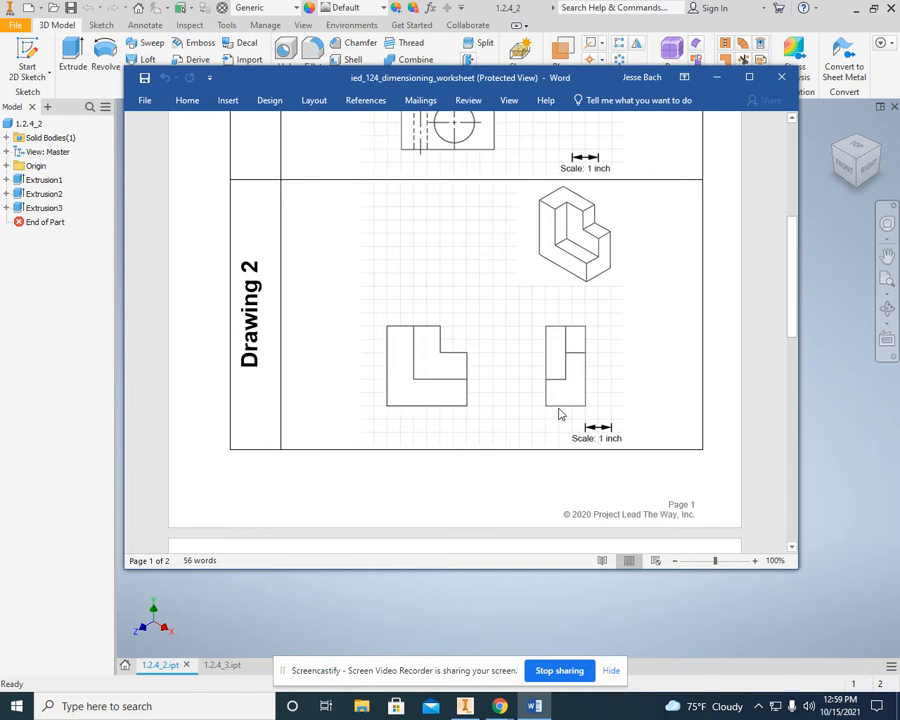
mouse_move(548, 402)
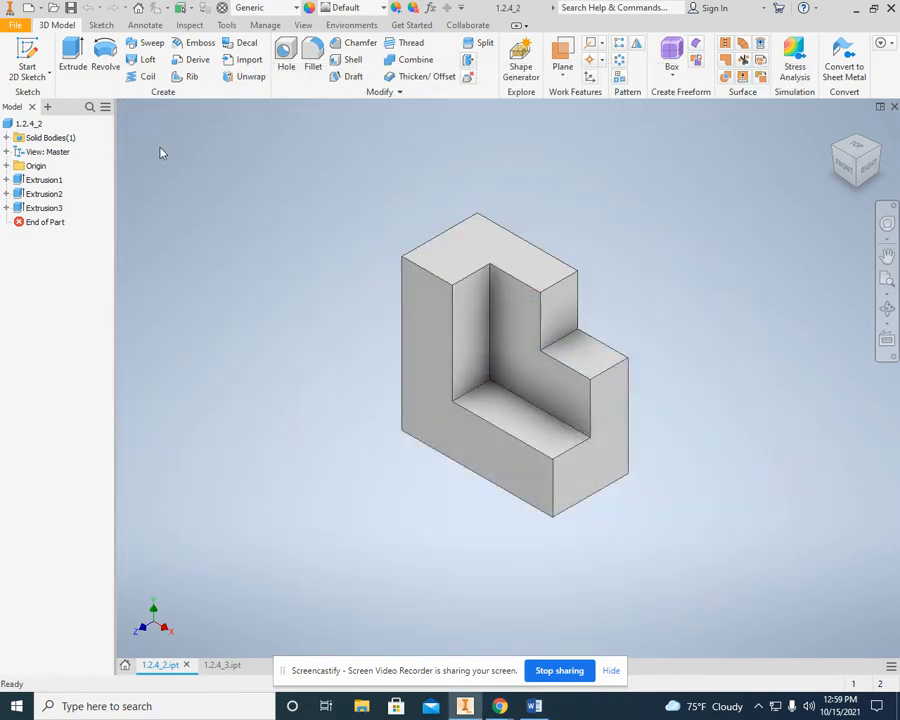
click(15, 25)
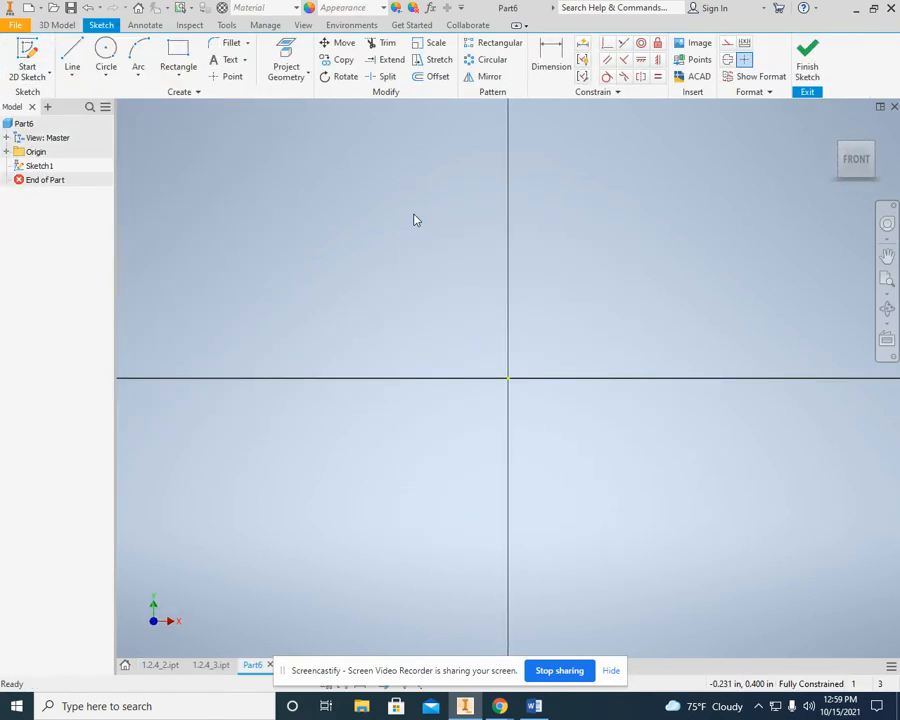
click(178, 60)
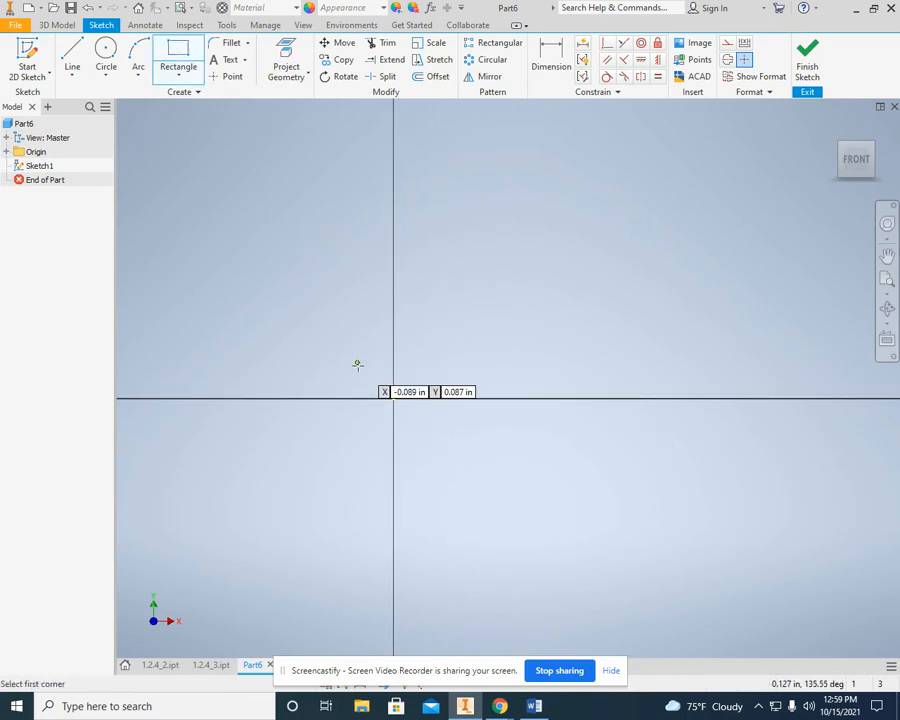
Draw a 3.000 by 3.000 square from the origin and finish the sketch.
drag(395, 162, 780, 398)
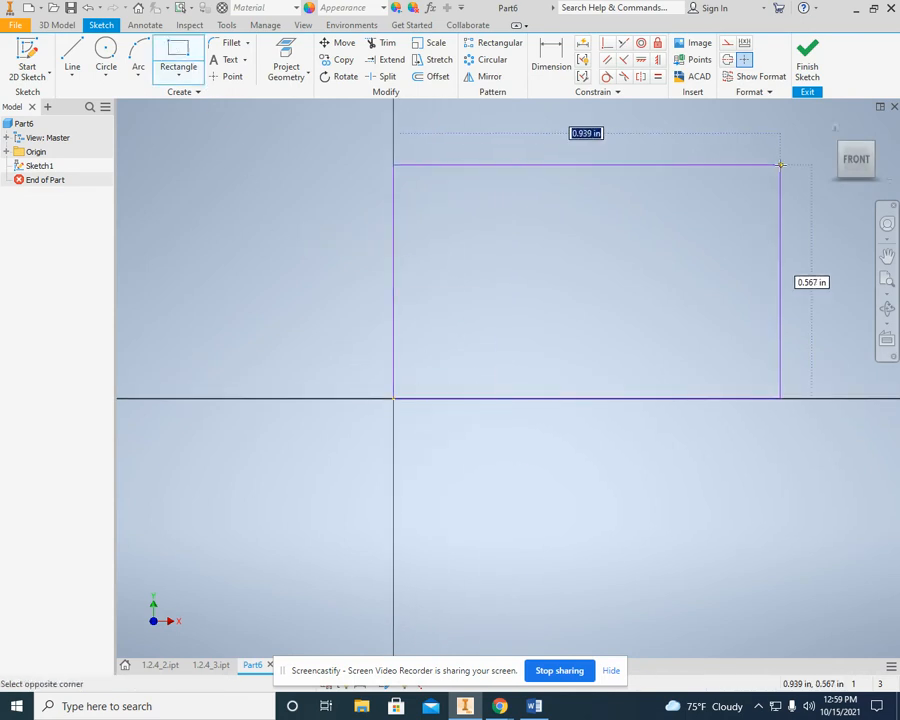
text(3.000)
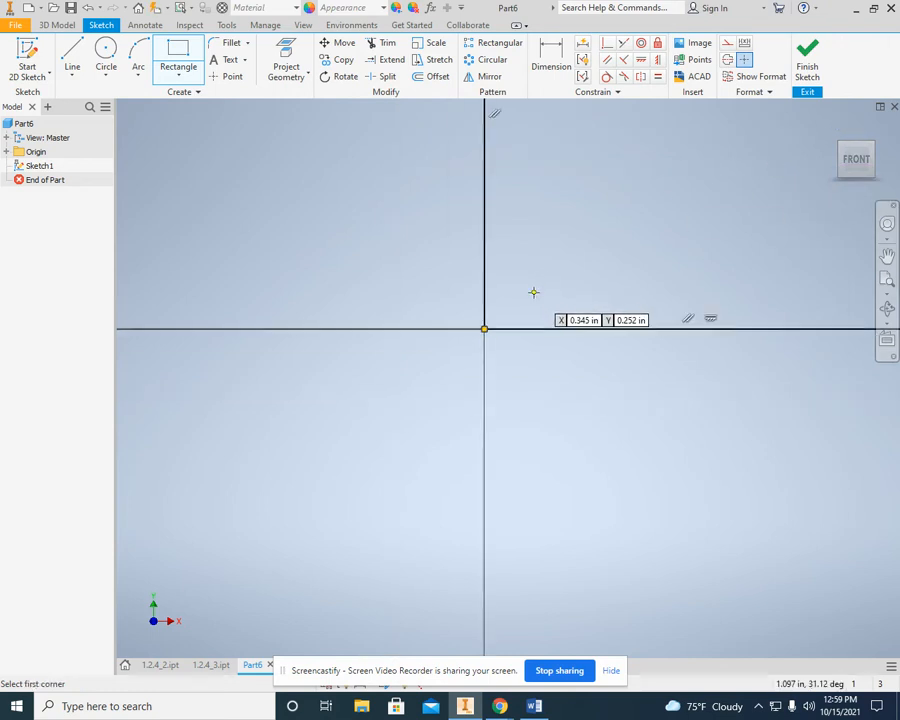
drag(484, 329, 689, 124)
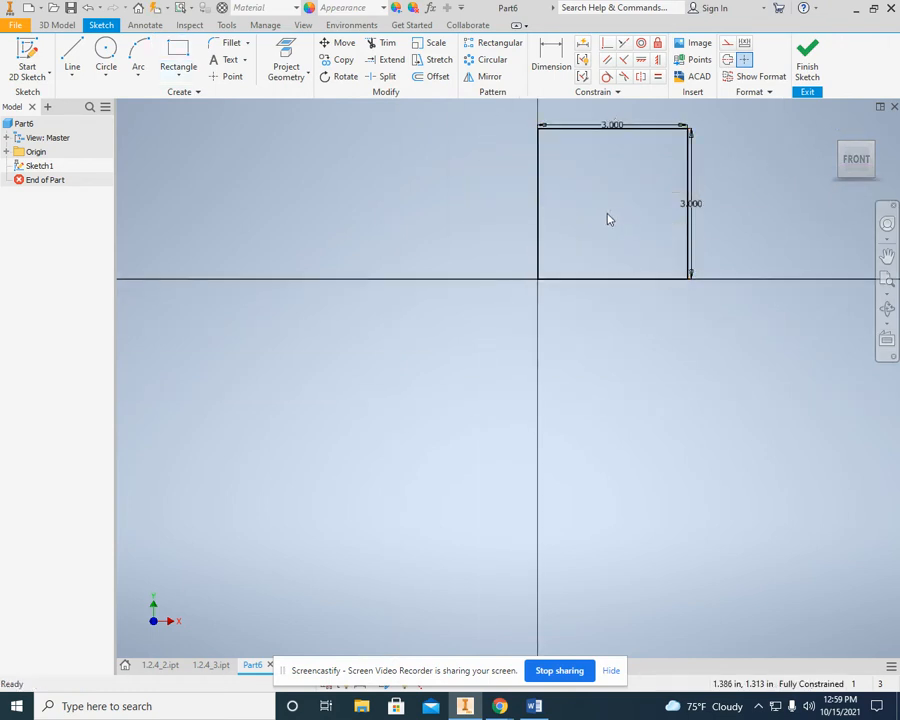
click(806, 60)
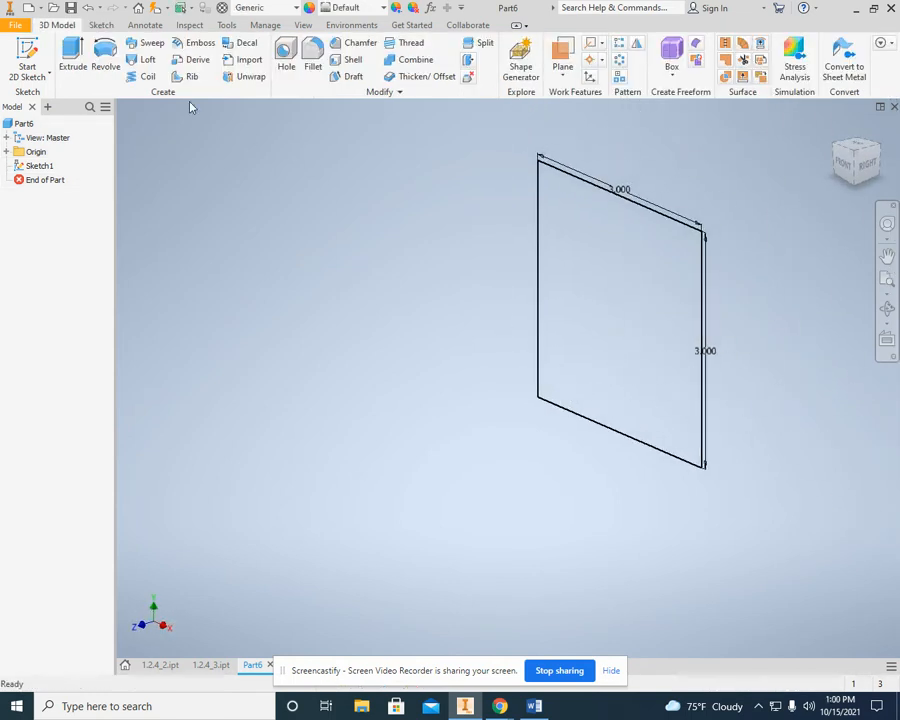
Extrude the square profile 1.5 in into a solid block.
click(72, 55)
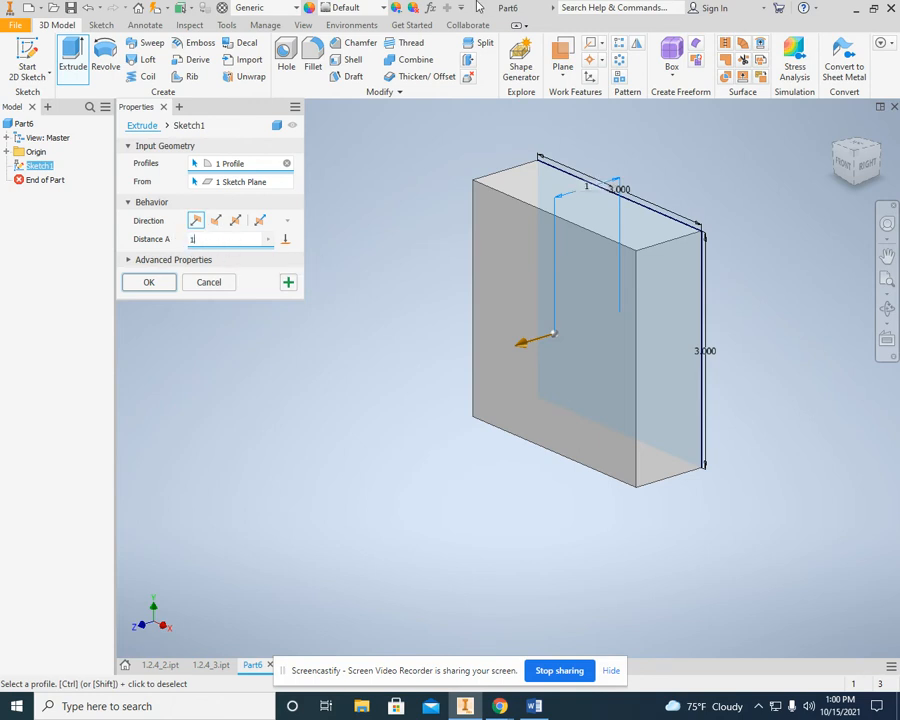
text(1.5)
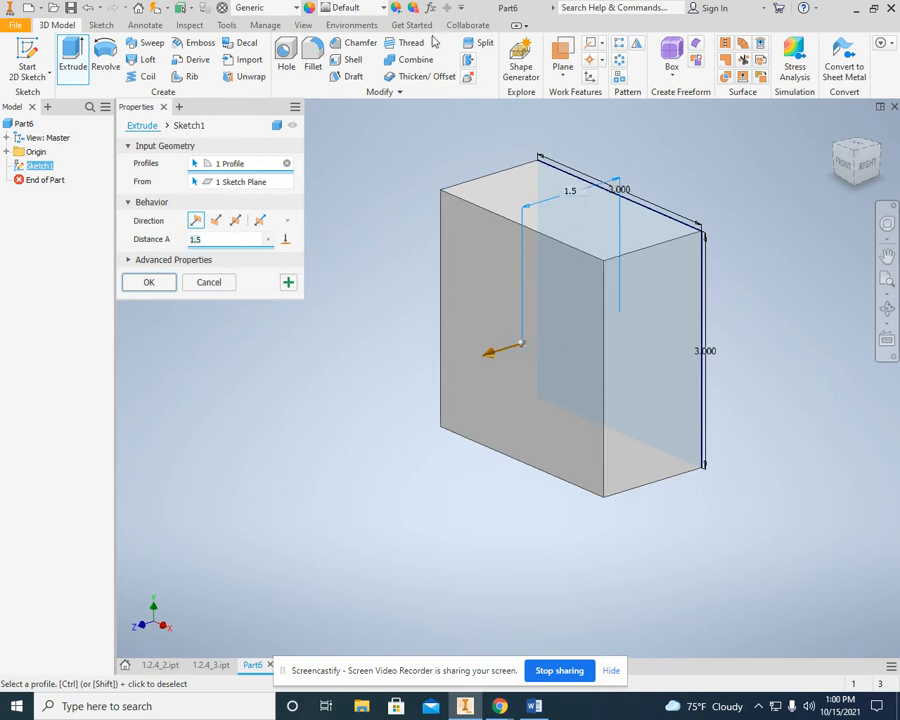
click(148, 282)
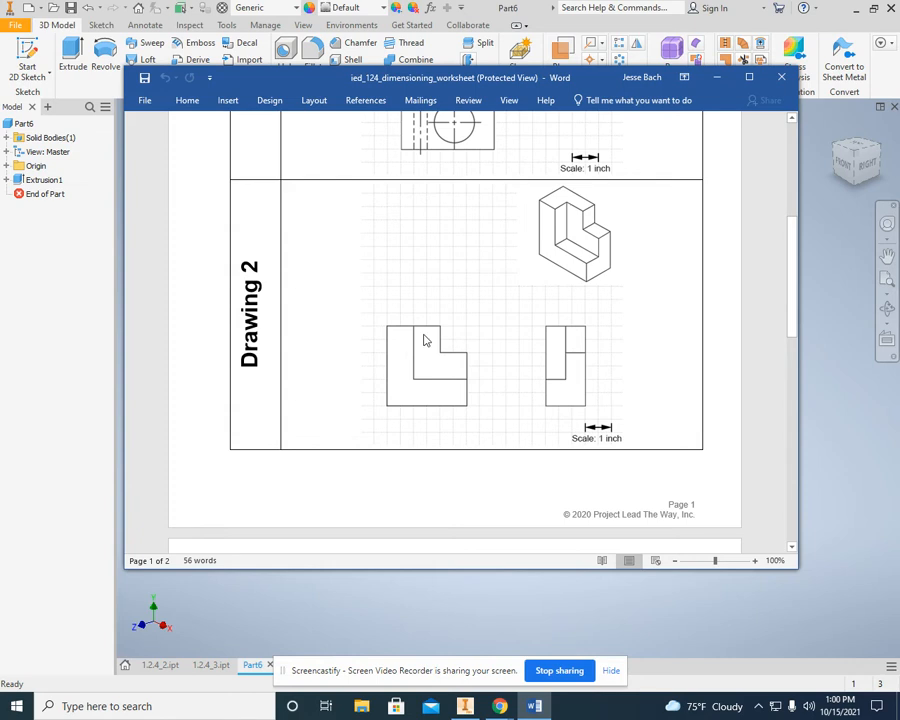
mouse_move(428, 358)
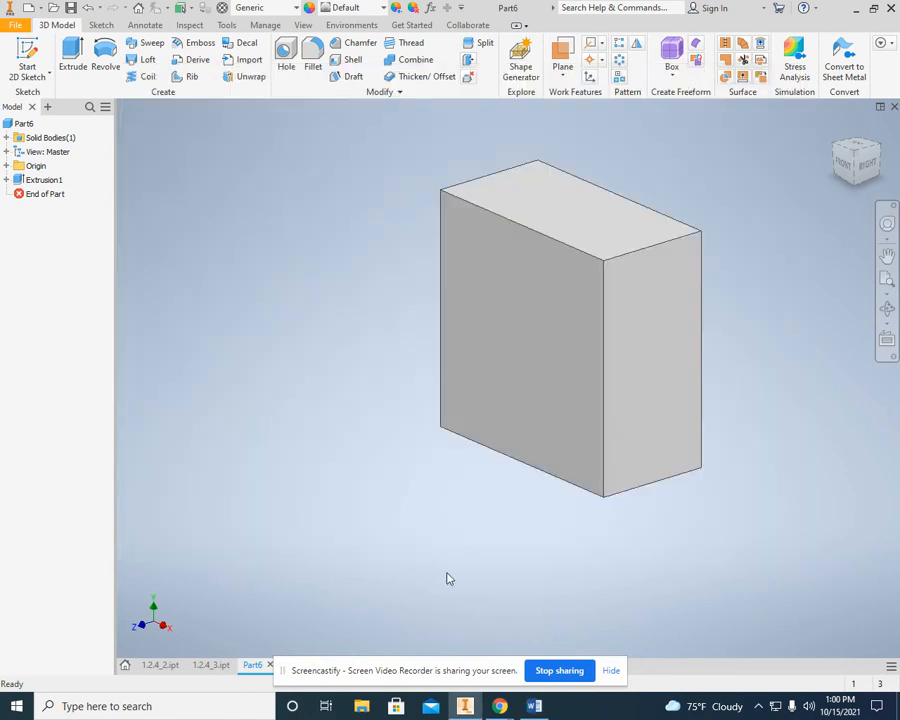
Sketch a 2.000 by 2.000 square at the front face's corner and finish the sketch.
click(27, 48)
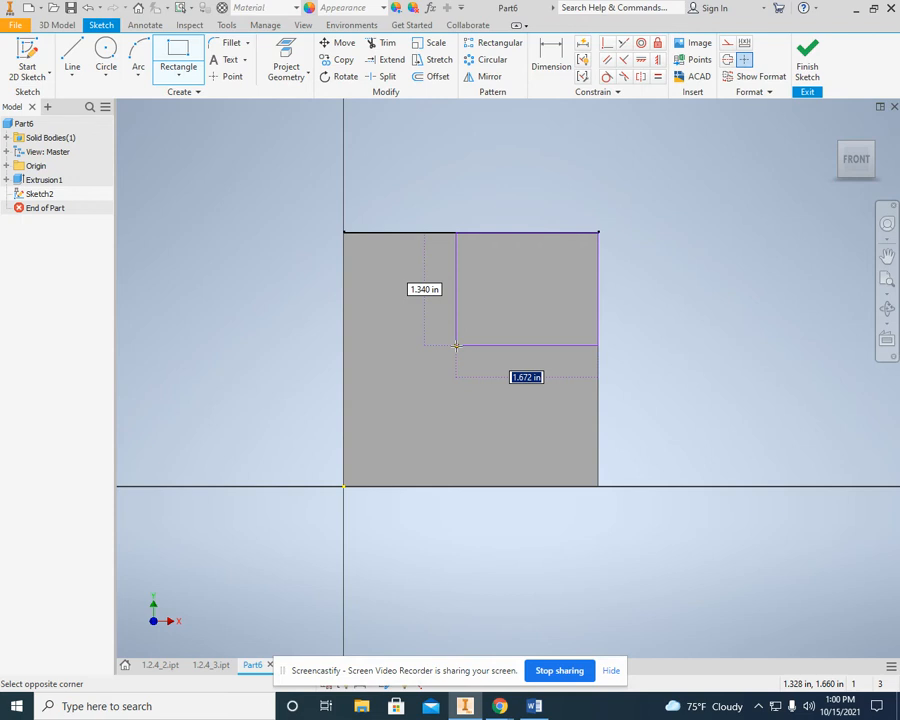
text(2.000)
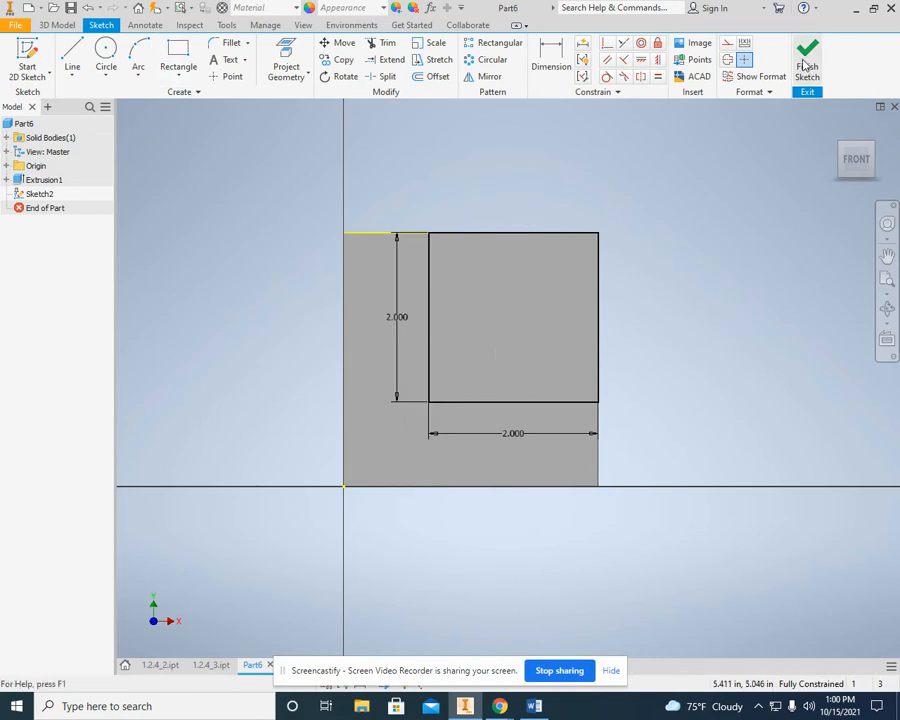
click(807, 60)
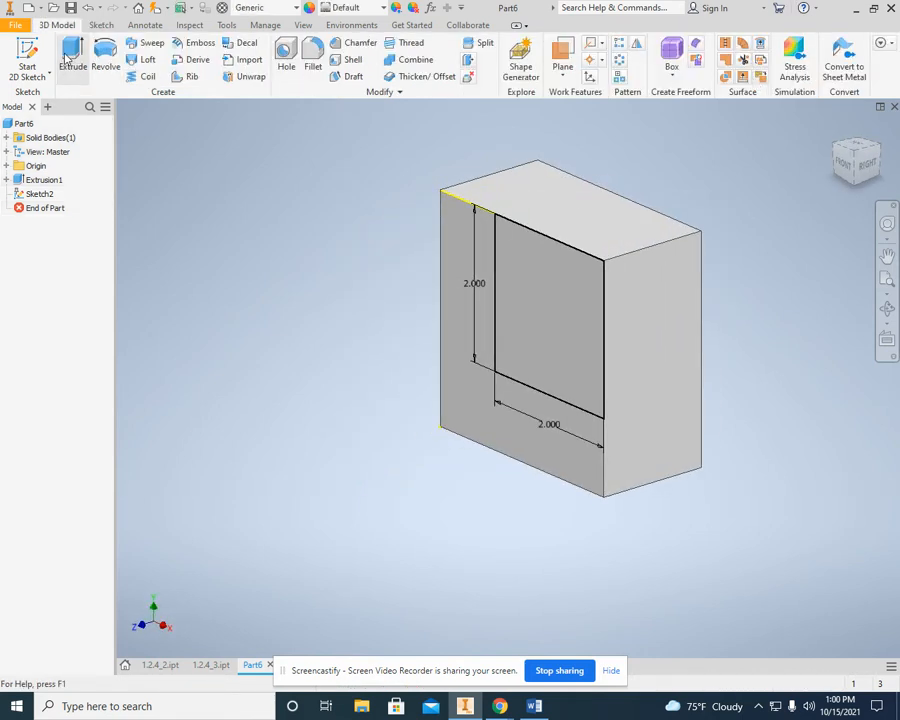
Cut the 2.000 square 0.75 in deep to form the notch.
click(72, 57)
text(.75)
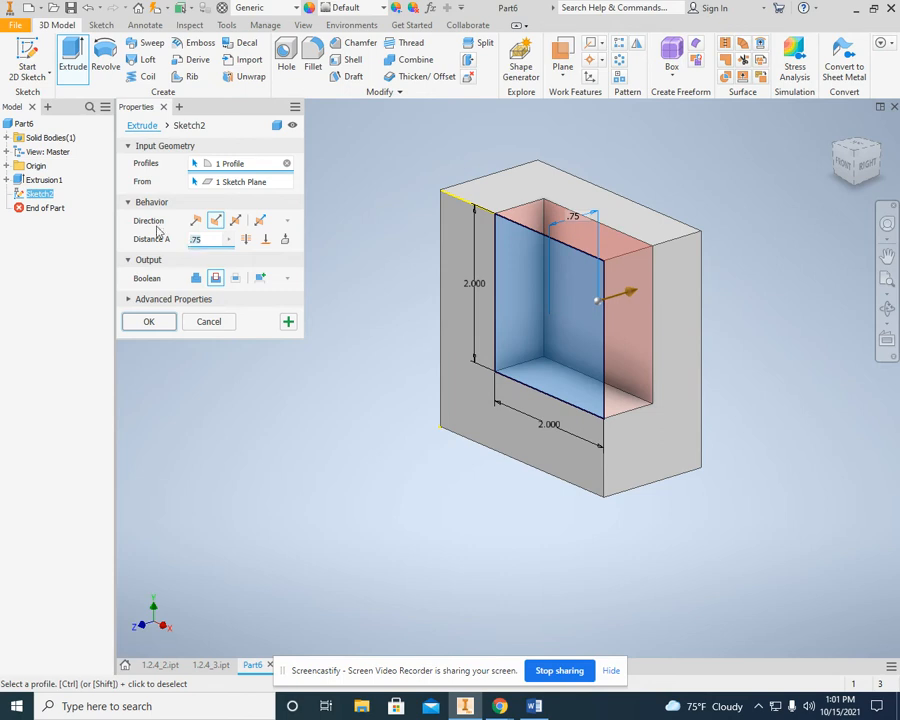
click(148, 321)
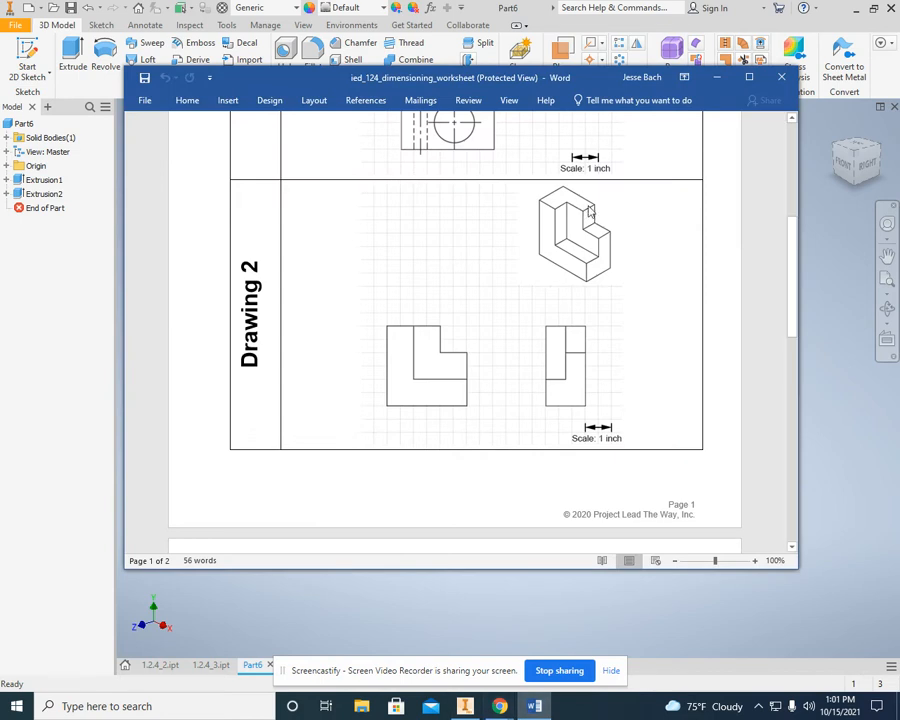
mouse_move(605, 243)
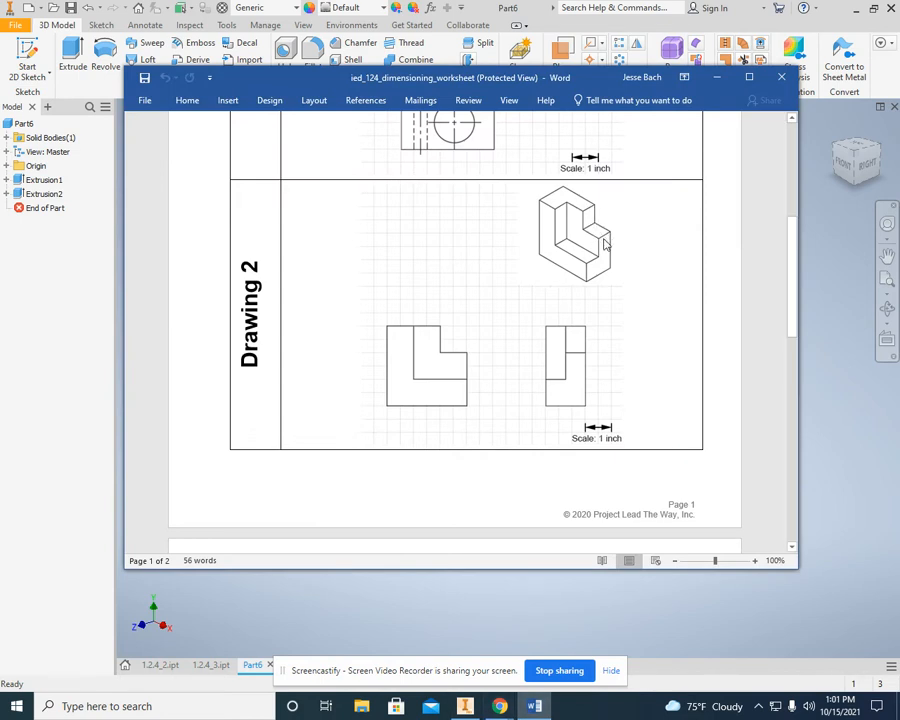
mouse_move(406, 519)
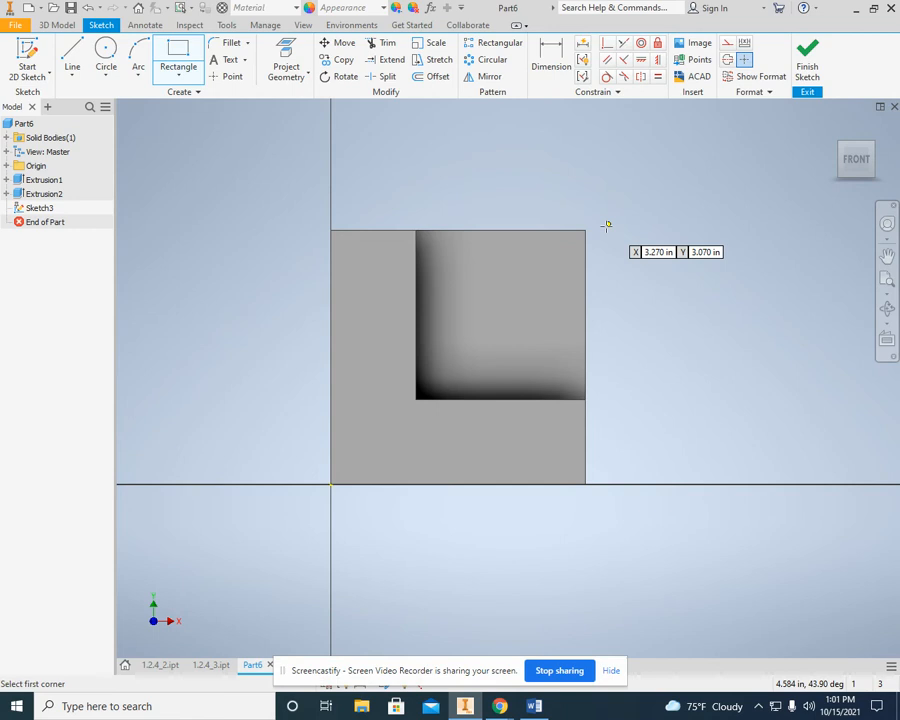
Draw a 1.000 by 1.000 square from the notch's top corner and finish the sketch.
click(585, 230)
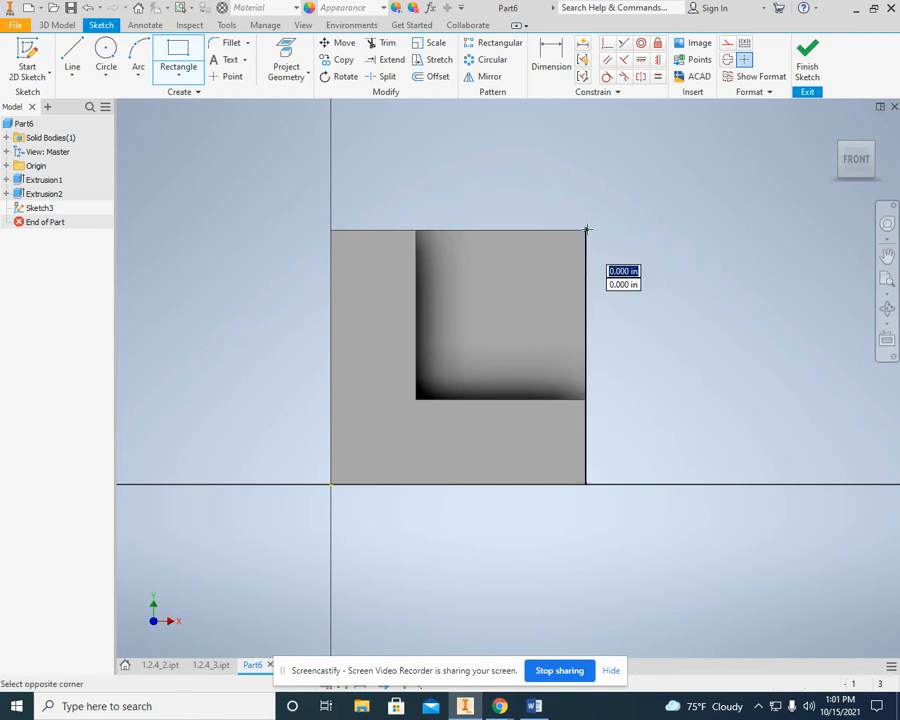
drag(587, 228, 510, 302)
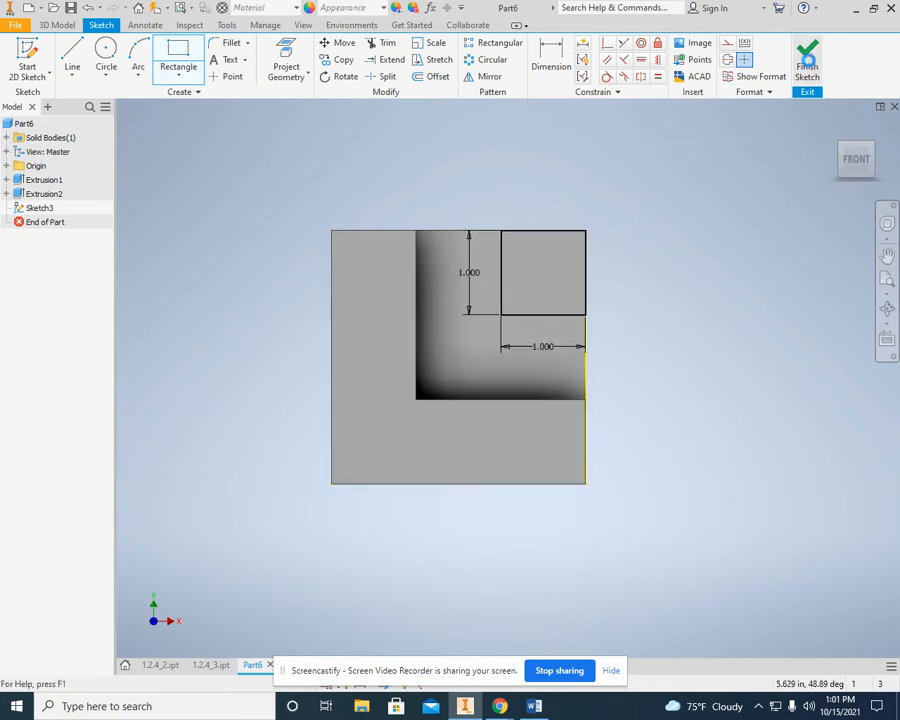
click(806, 60)
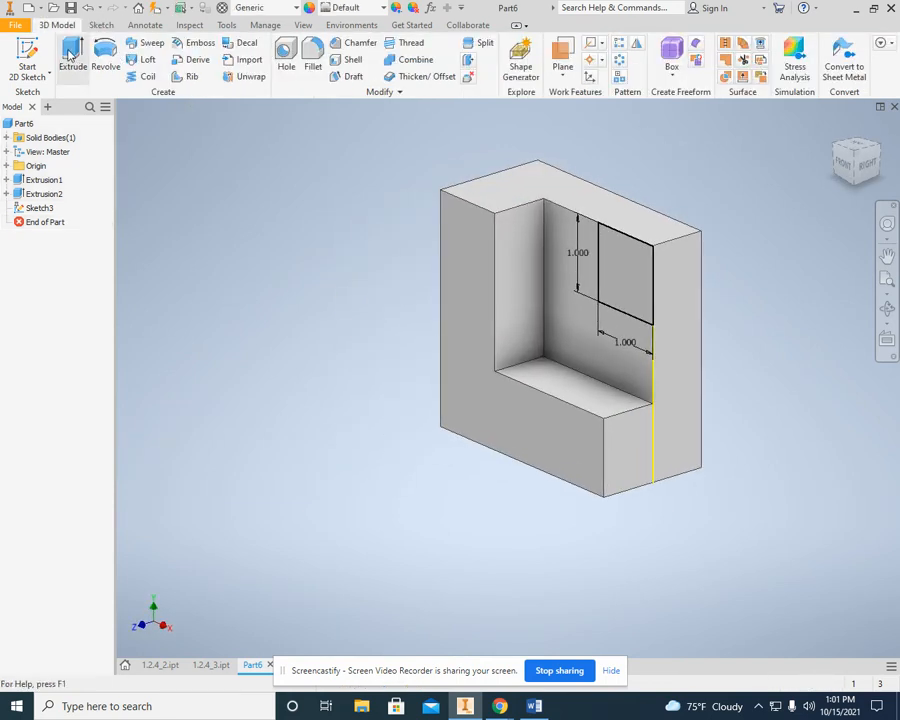
Cut the 1.000 square 0.750 in deep as Extrusion3, forming the step.
click(72, 58)
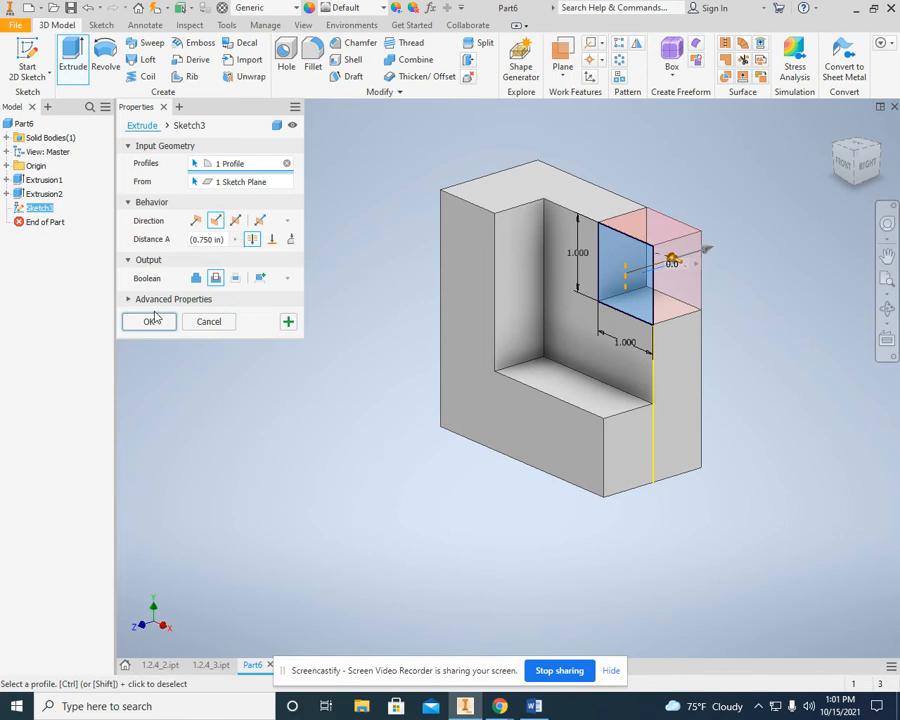
click(149, 321)
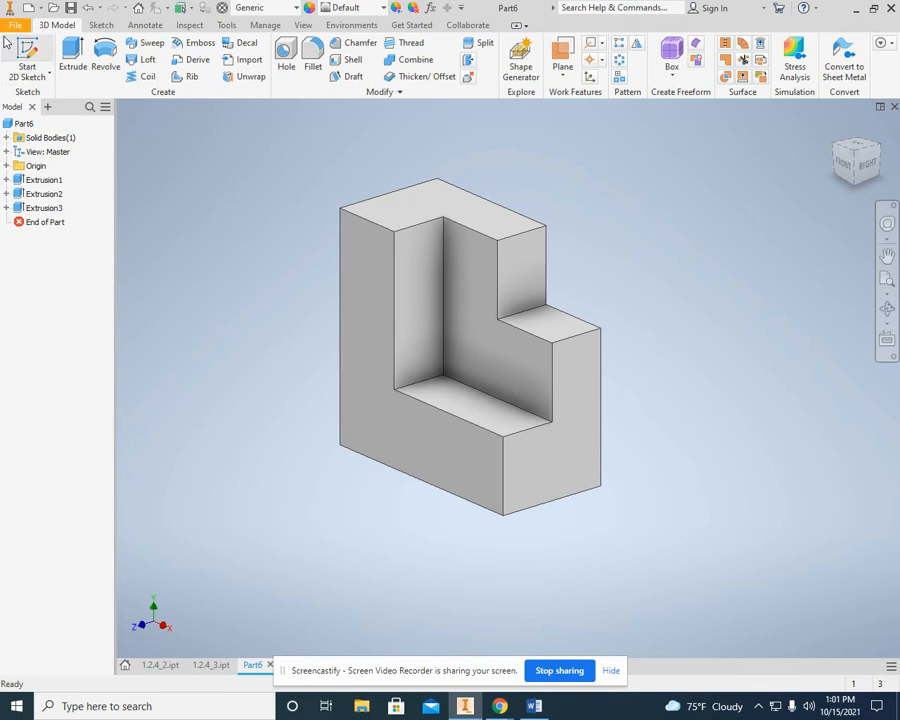
Save the L-block as 1.2.4_2.ipt and close Part6 without saving.
click(15, 25)
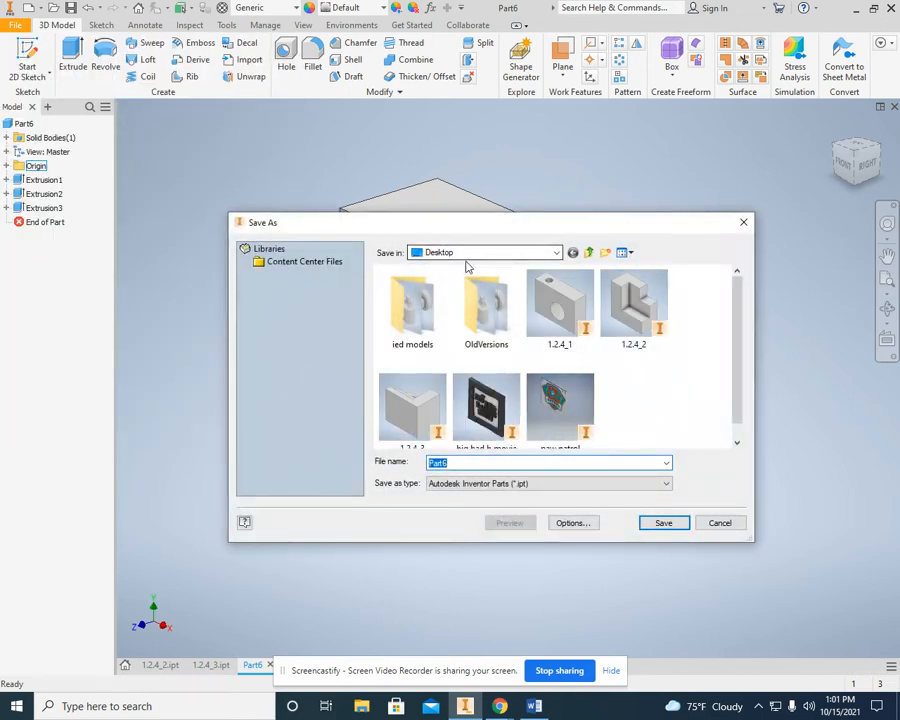
click(719, 522)
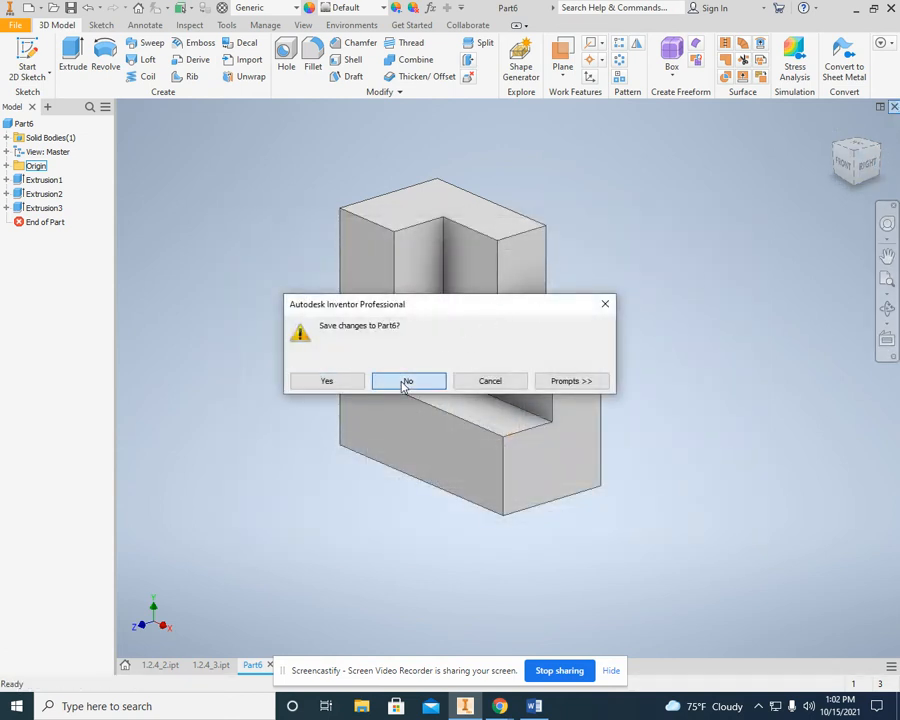
click(407, 381)
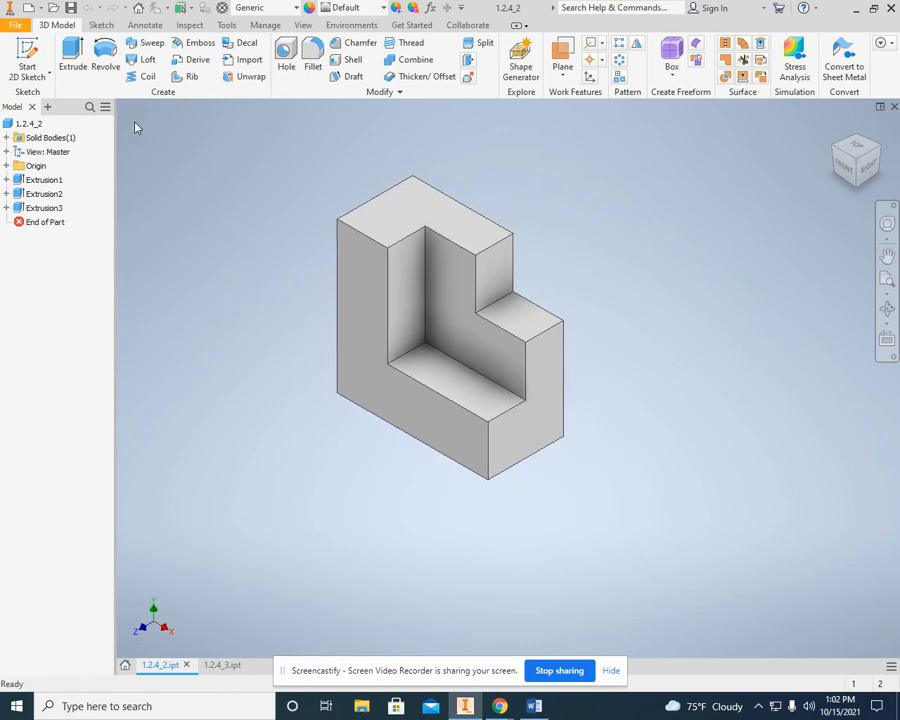
click(15, 25)
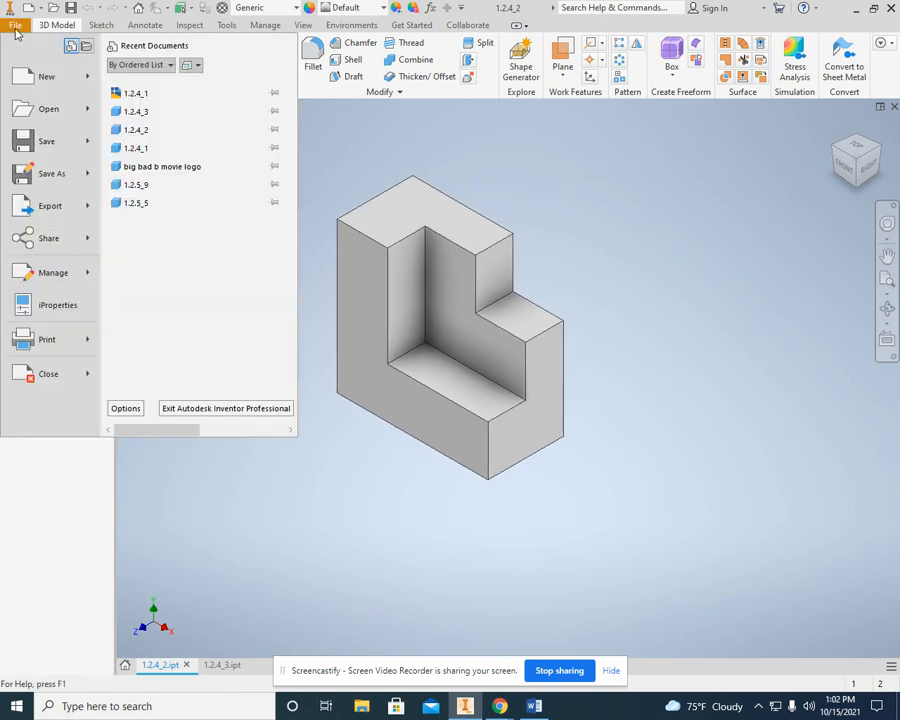
Create a new ANSI Large drawing and start placing a base view.
click(46, 76)
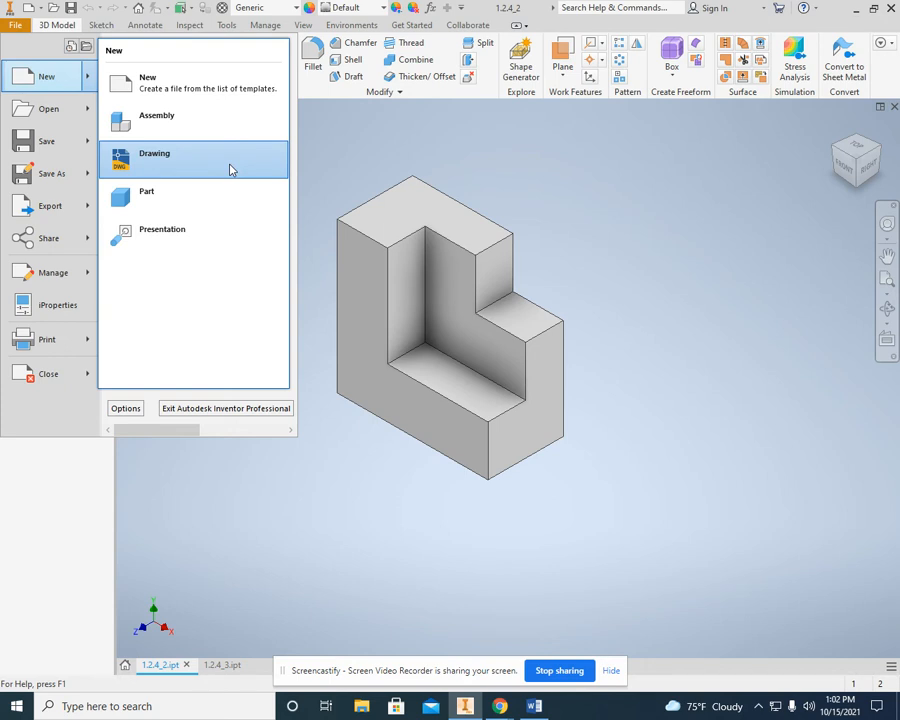
click(154, 159)
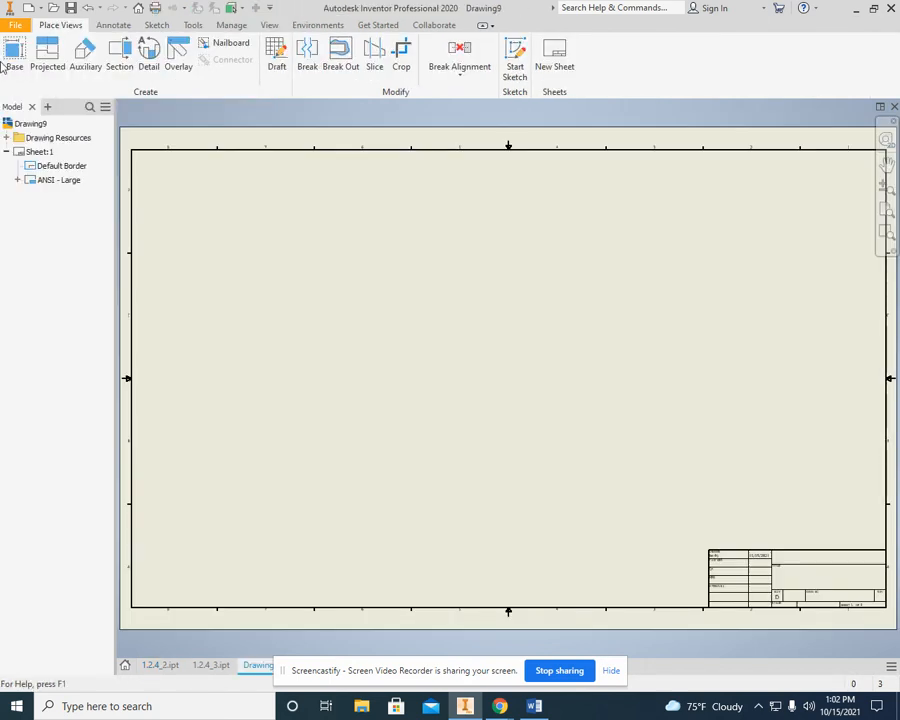
click(14, 55)
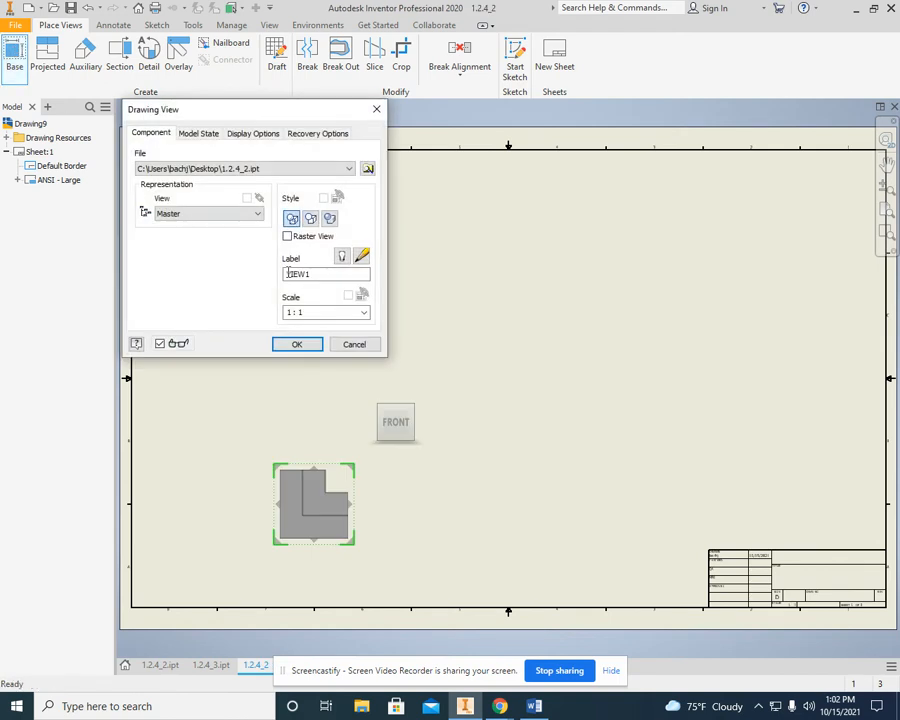
Place the 1.2.4_2 front view as VIEW1 at 2:1 scale.
click(363, 312)
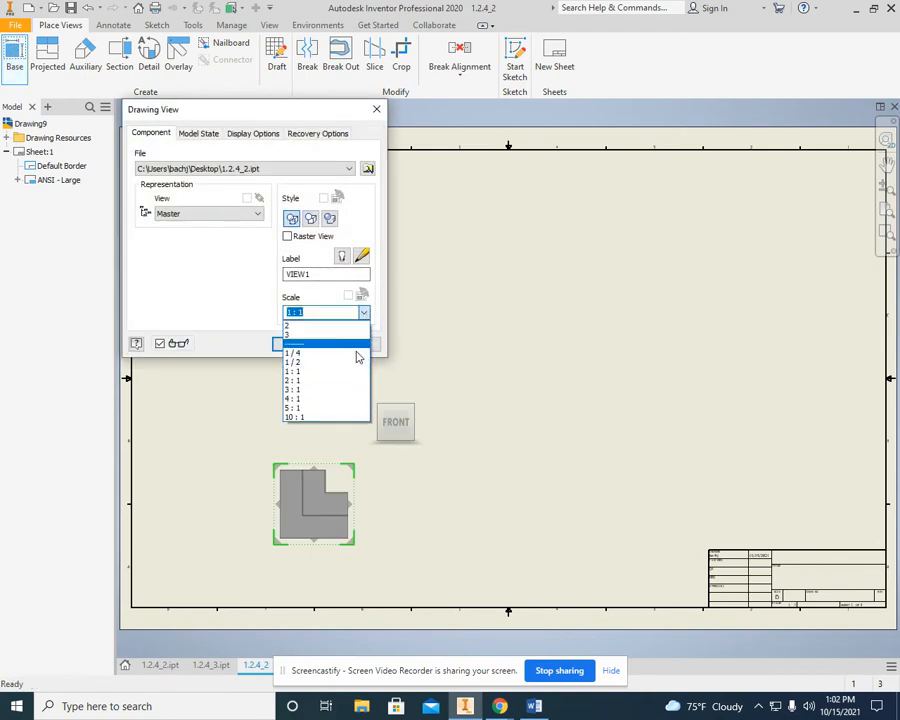
click(295, 353)
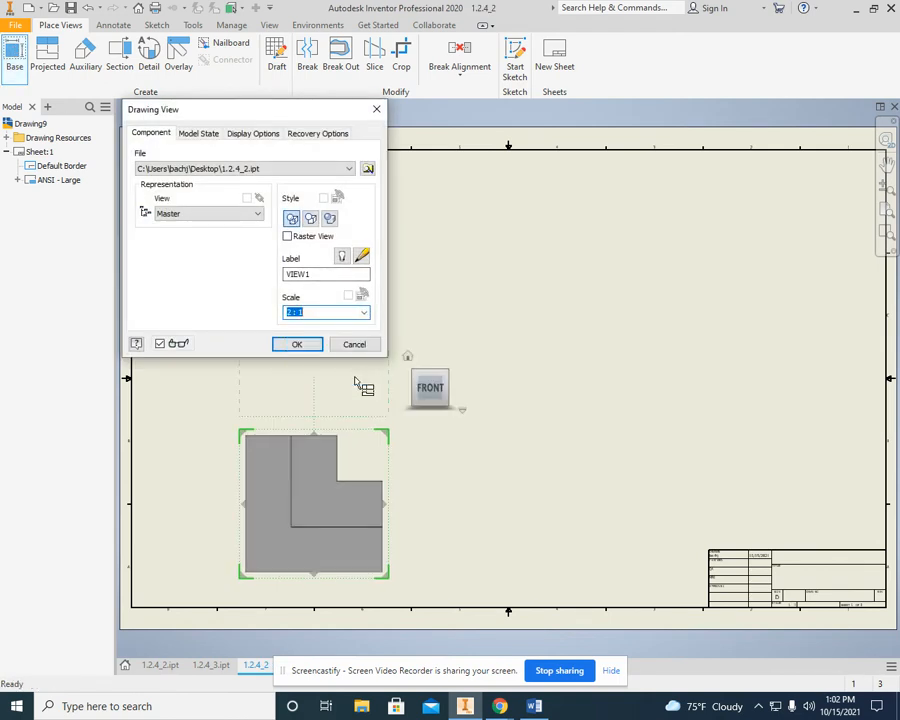
click(296, 344)
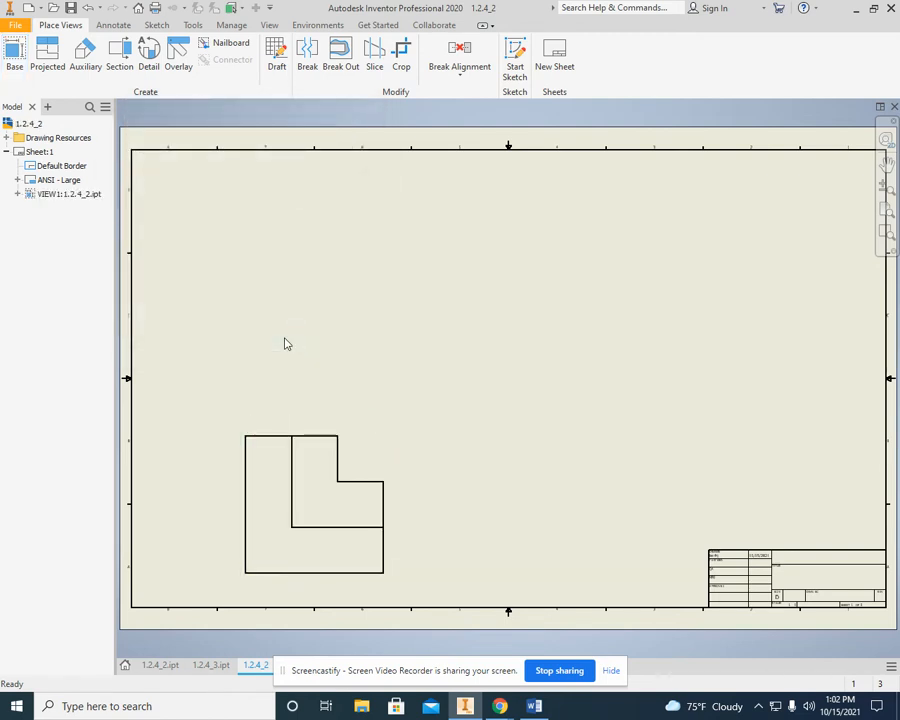
mouse_move(293, 342)
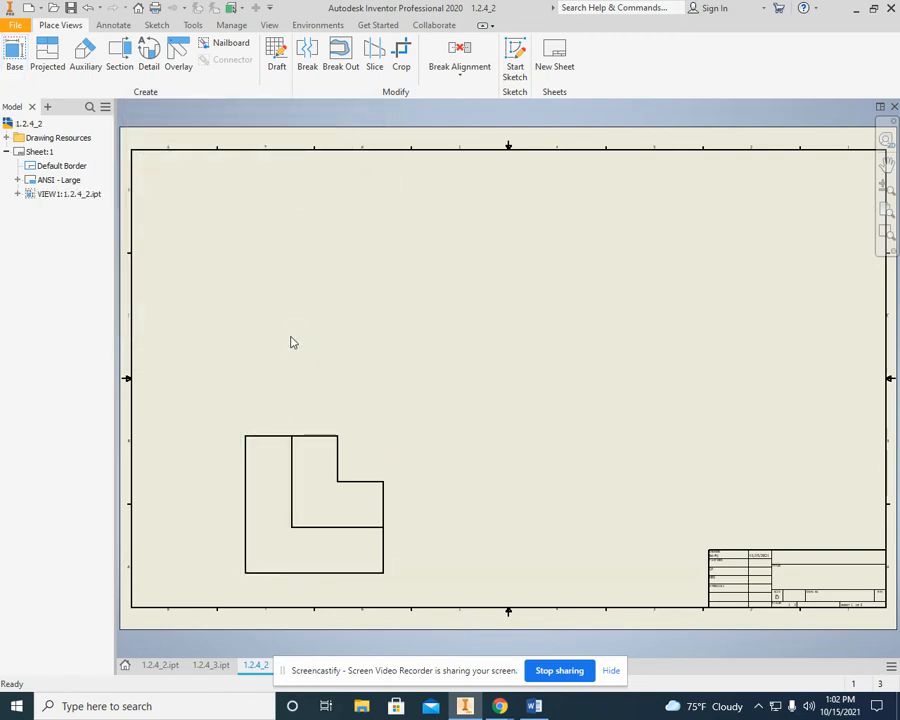
mouse_move(294, 330)
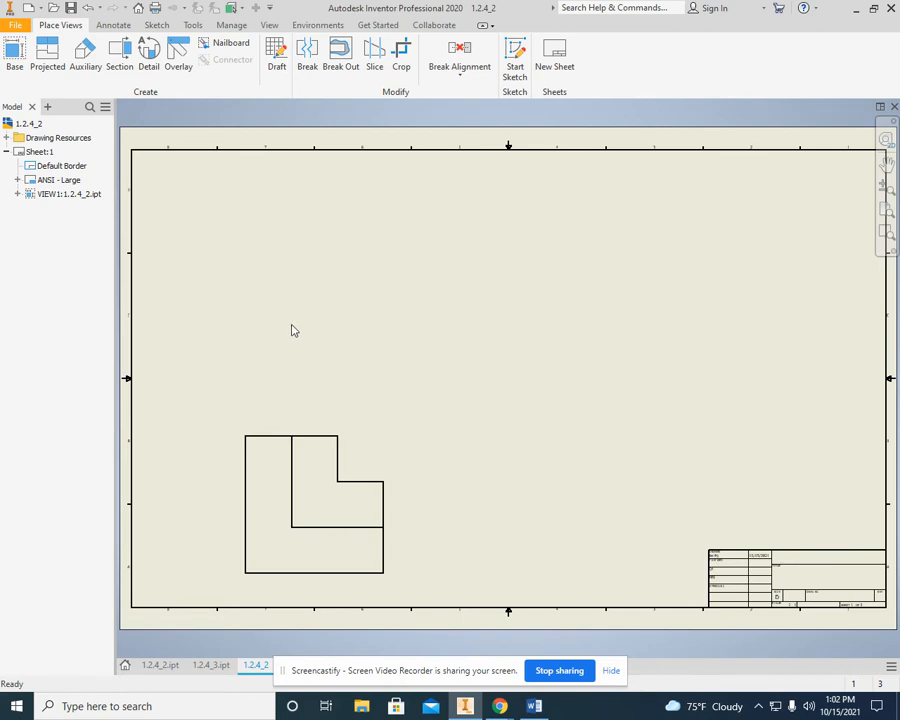
Project a side view and an isometric view from the front view.
click(48, 55)
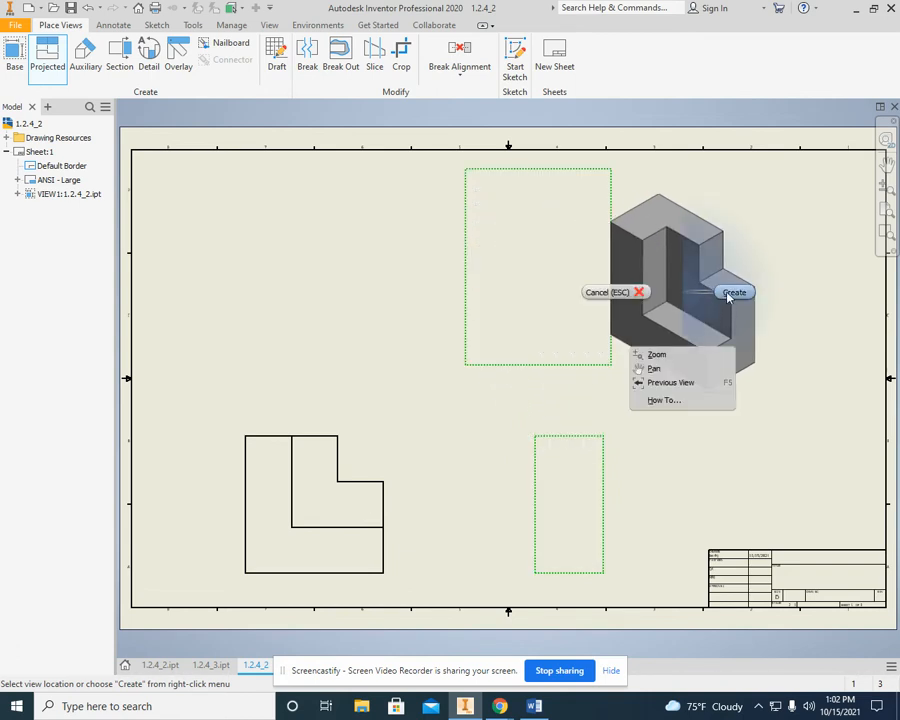
click(734, 292)
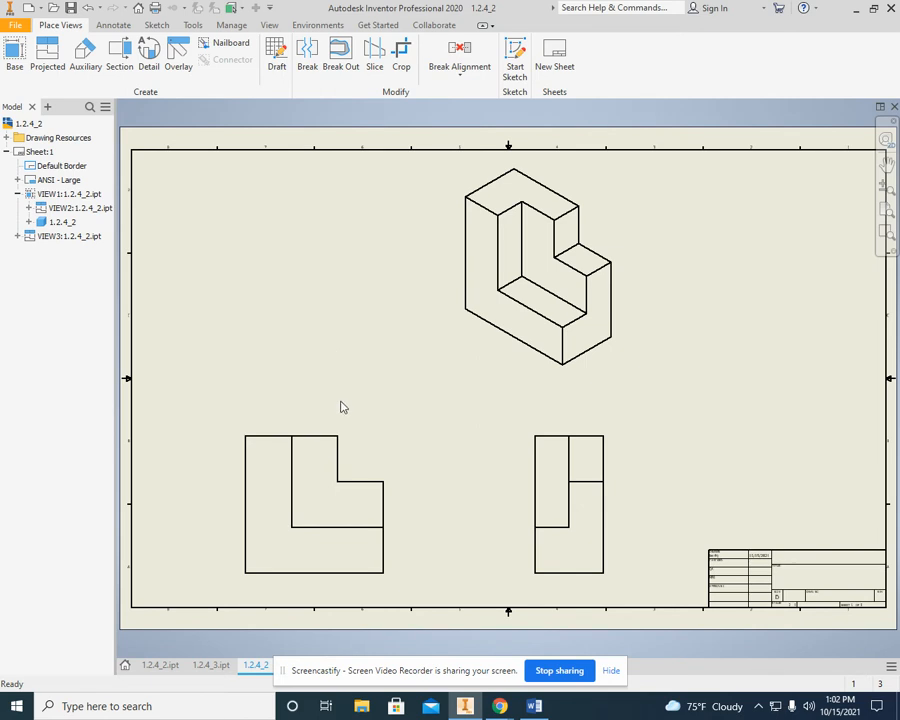
mouse_move(486, 498)
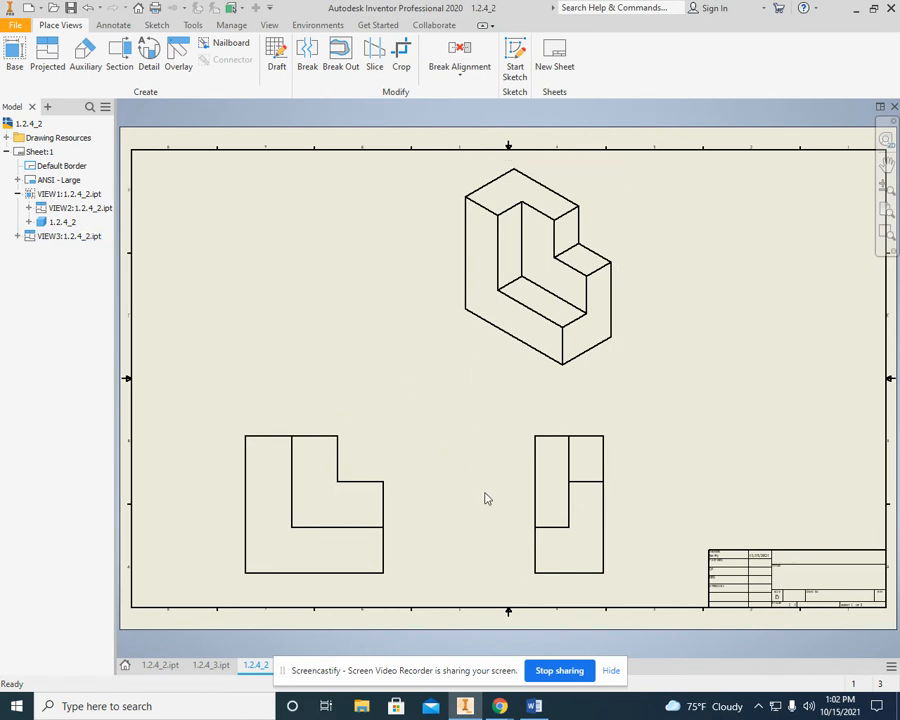
click(533, 706)
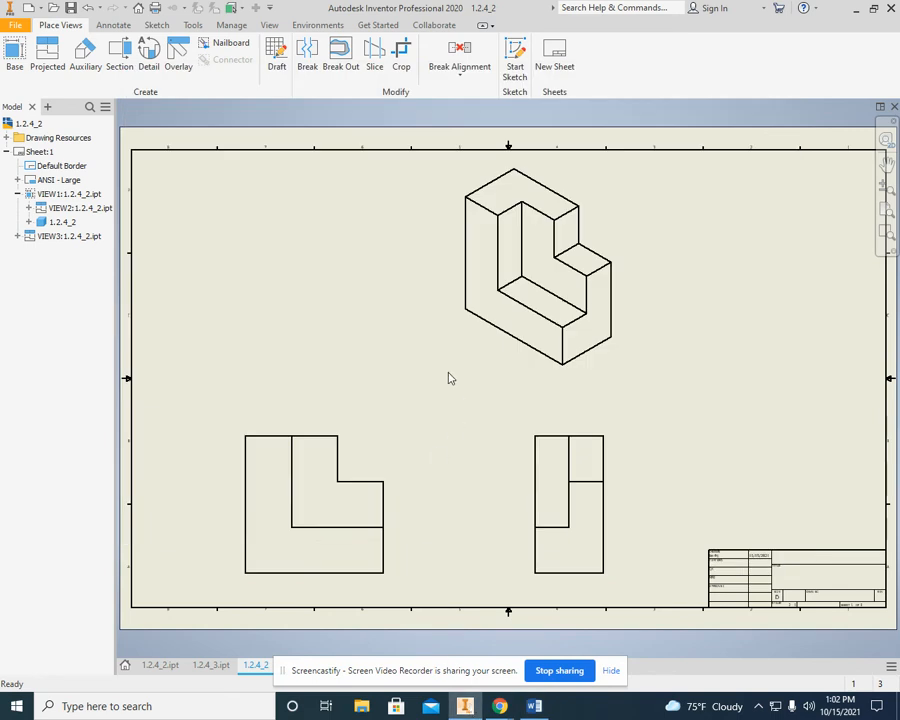
mouse_move(440, 363)
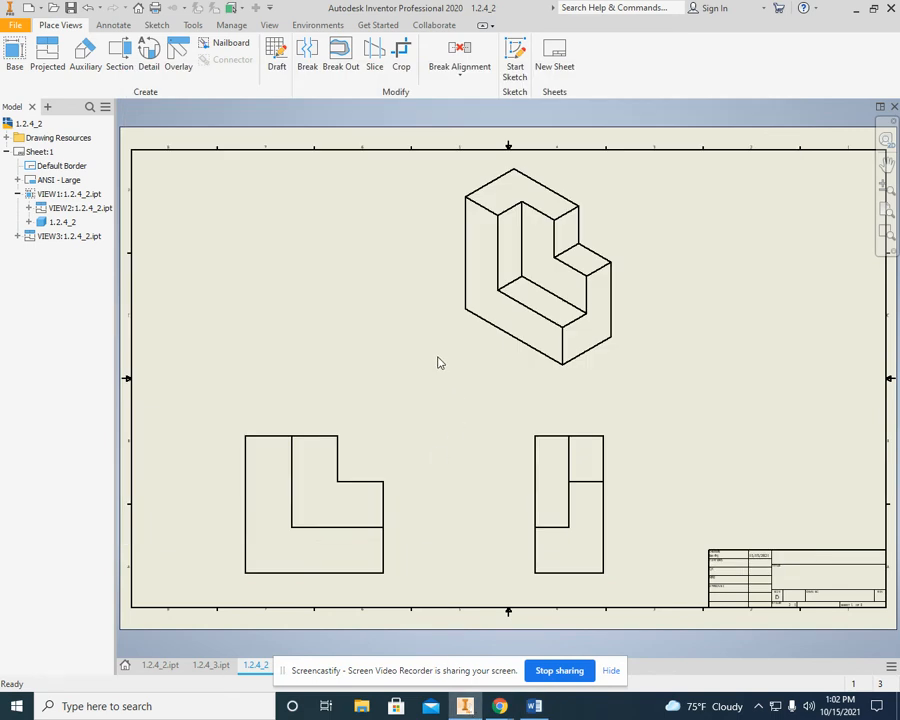
Retrieve the L-block model's dimensions into the front view from the Annotate tab.
click(113, 25)
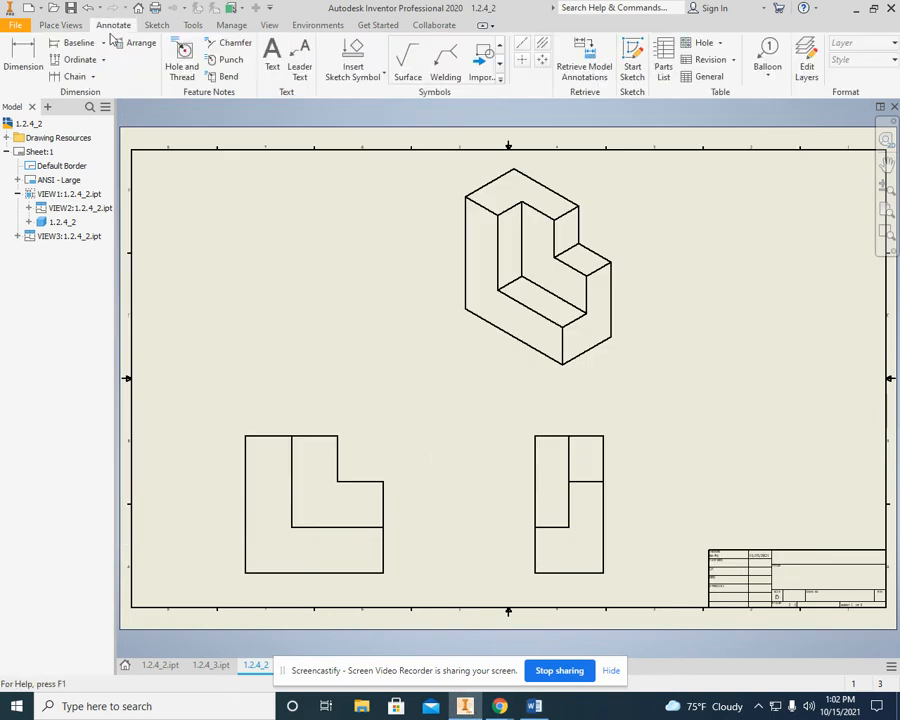
mouse_move(22, 55)
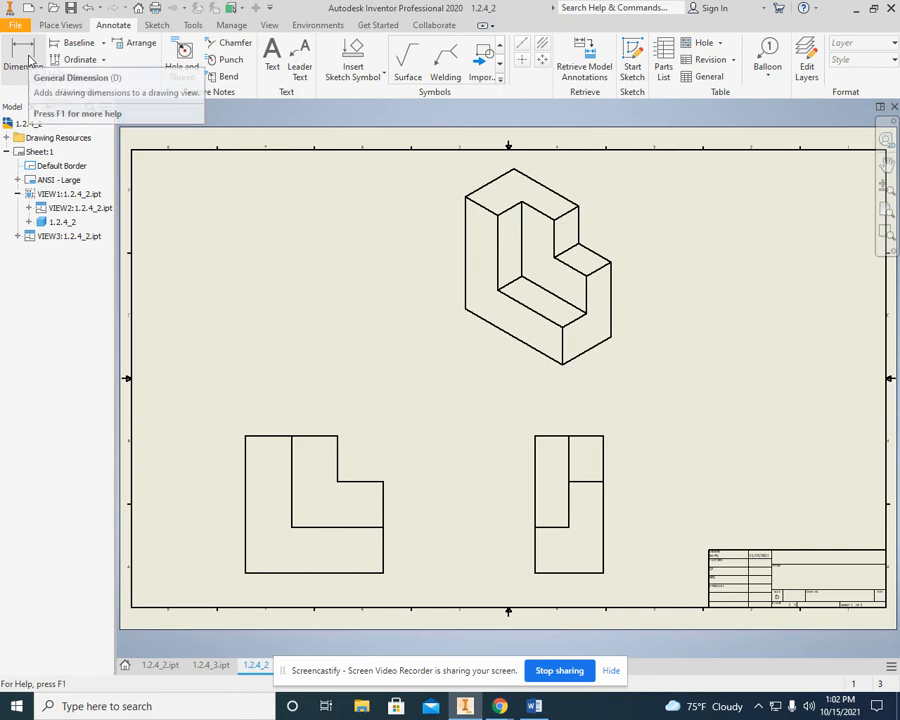
mouse_move(18, 55)
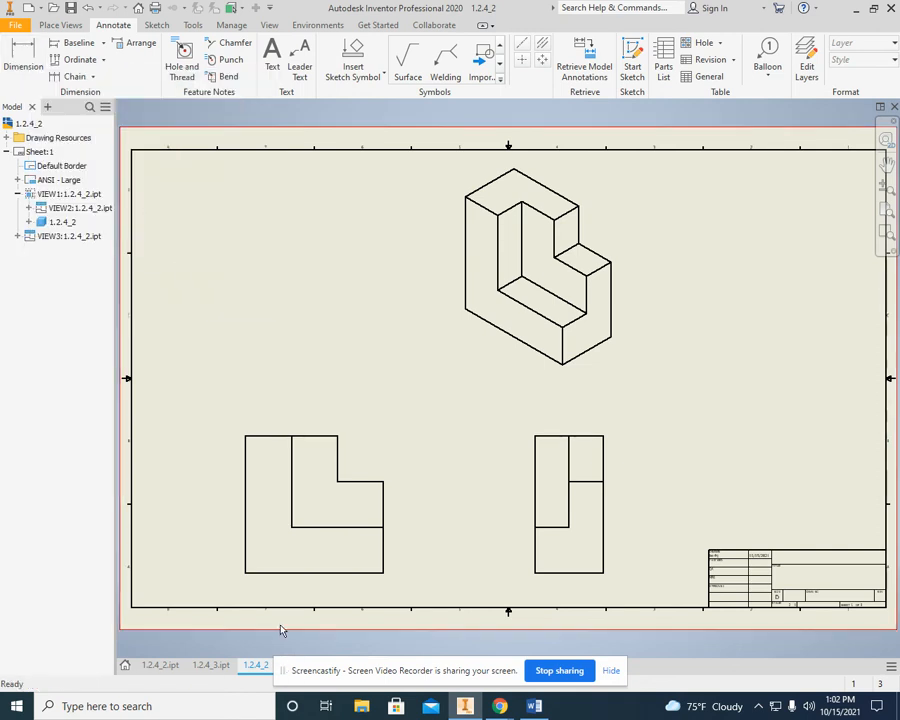
click(313, 503)
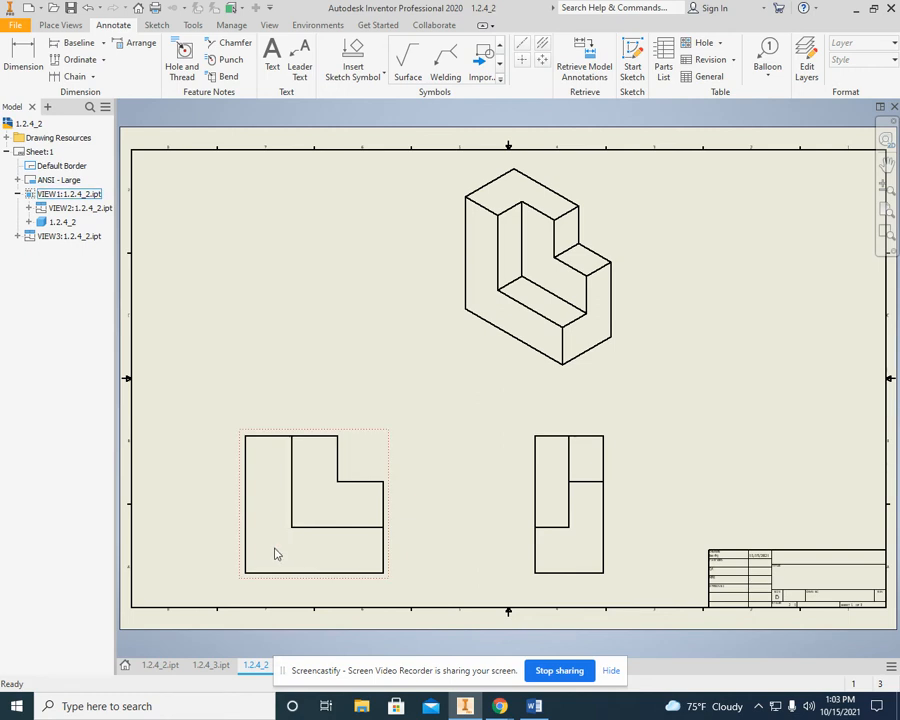
mouse_move(280, 555)
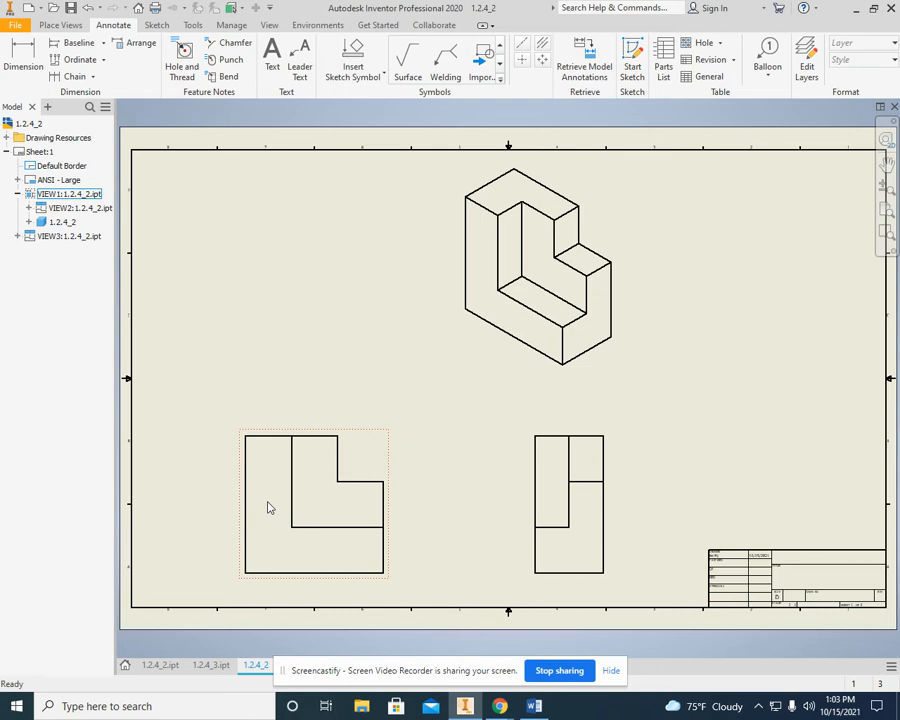
right_click(270, 507)
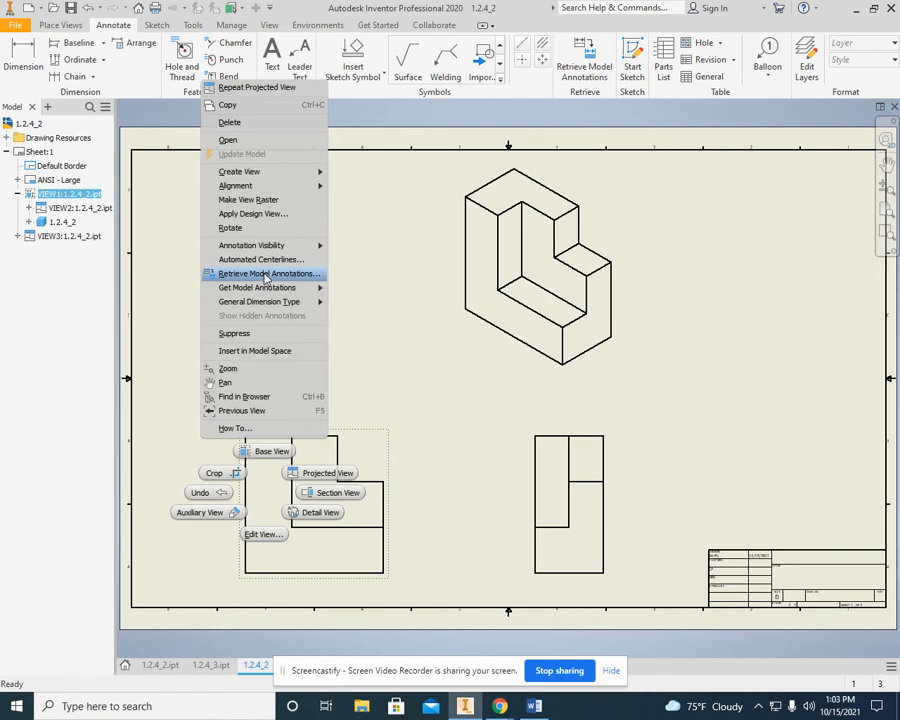
click(274, 273)
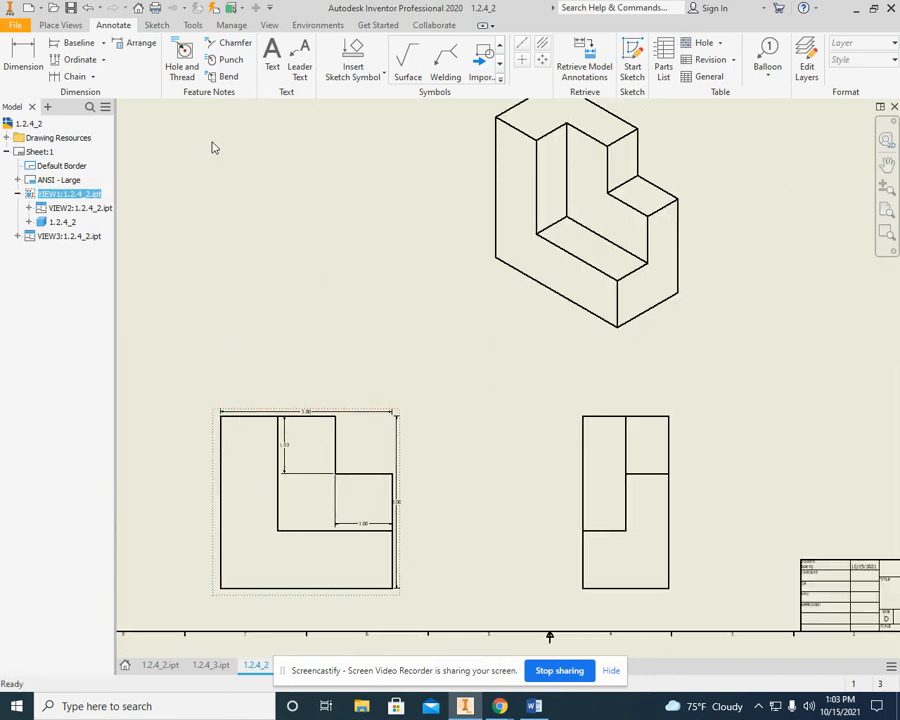
In the Styles Editor, set Note Text (ANSI) height to 0.240 in and save.
click(193, 25)
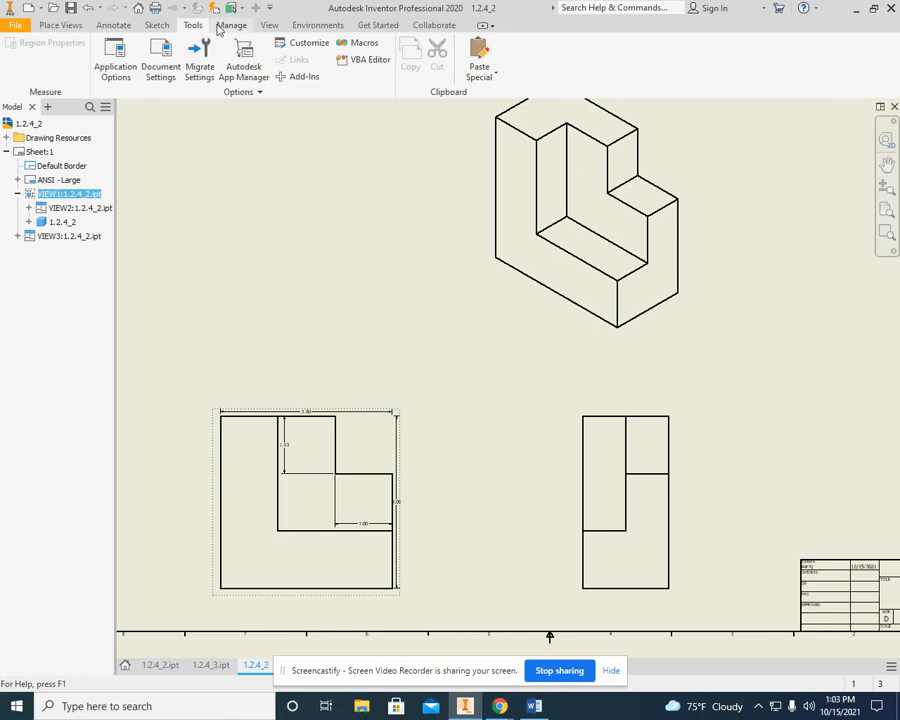
click(231, 25)
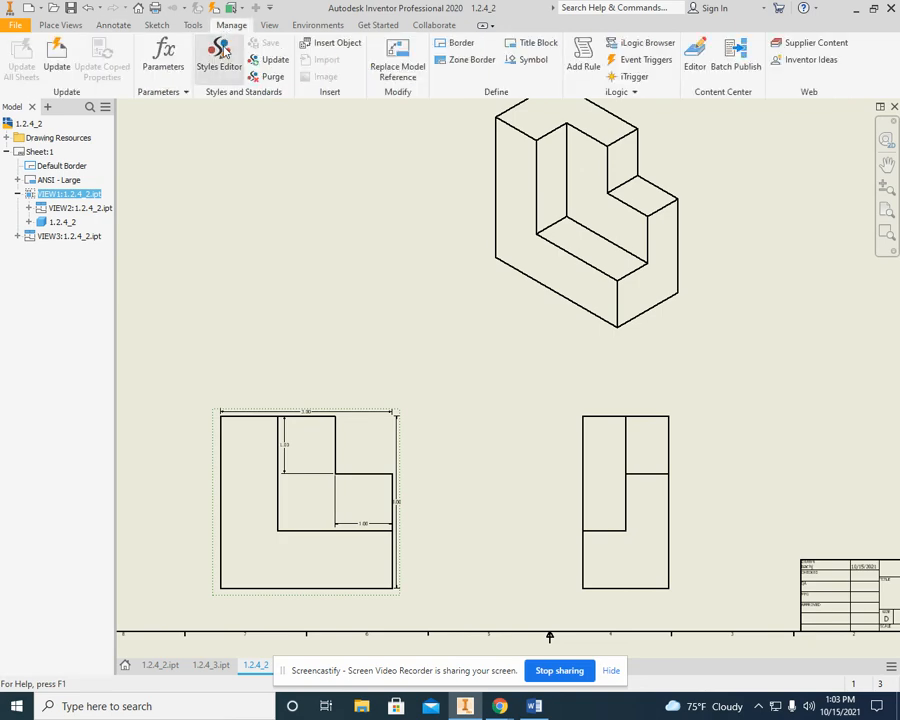
click(218, 55)
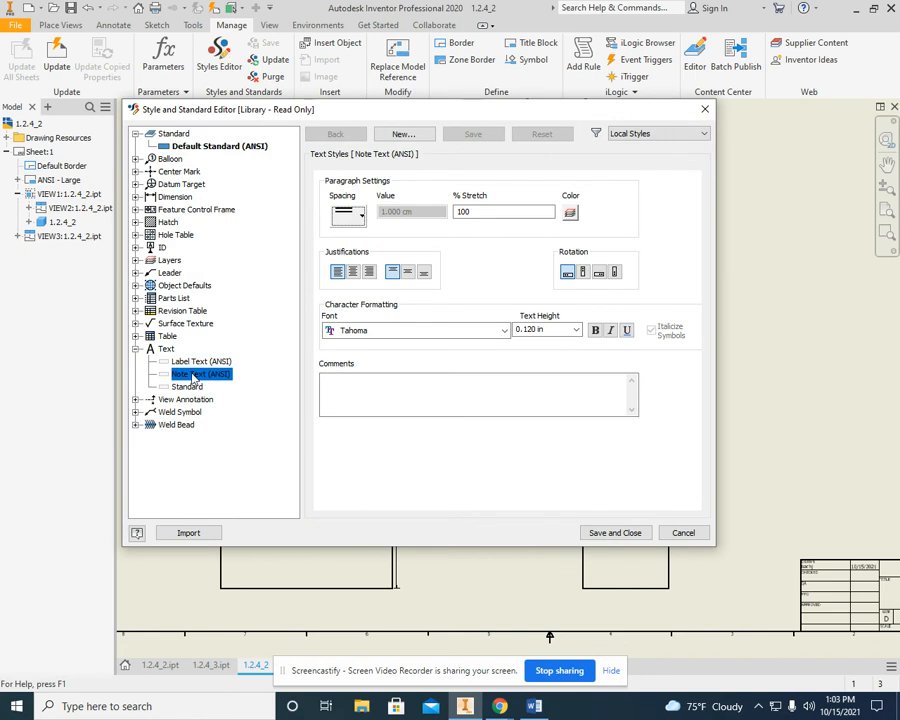
click(575, 330)
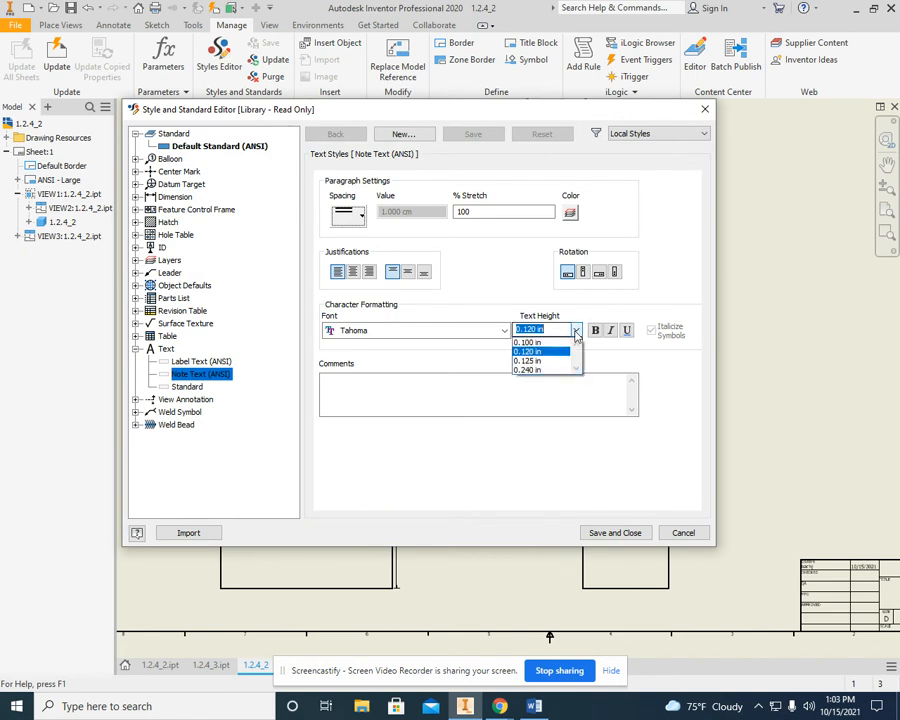
click(540, 370)
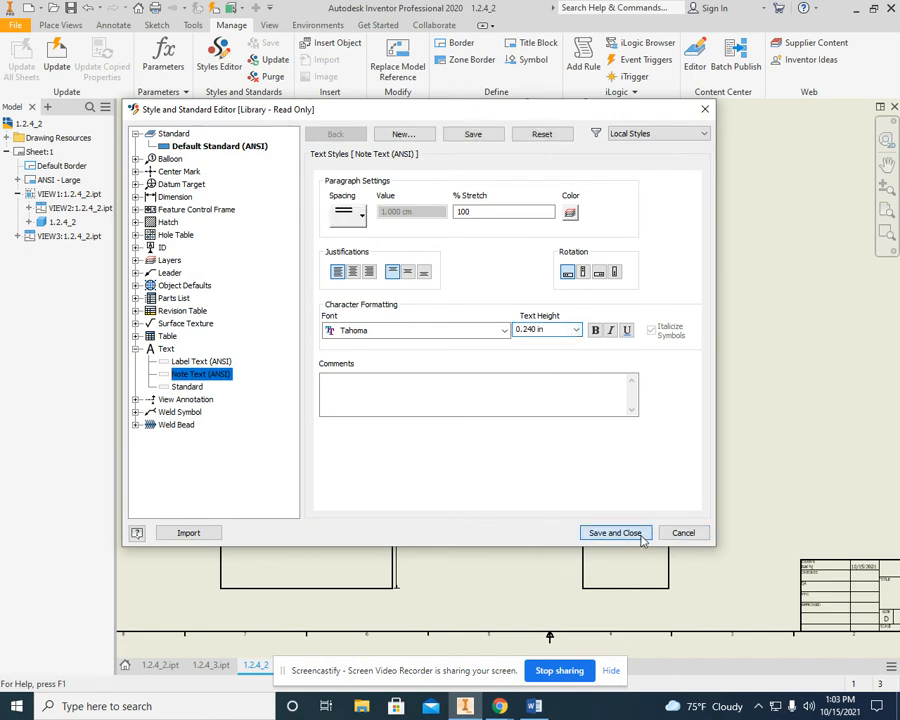
click(615, 532)
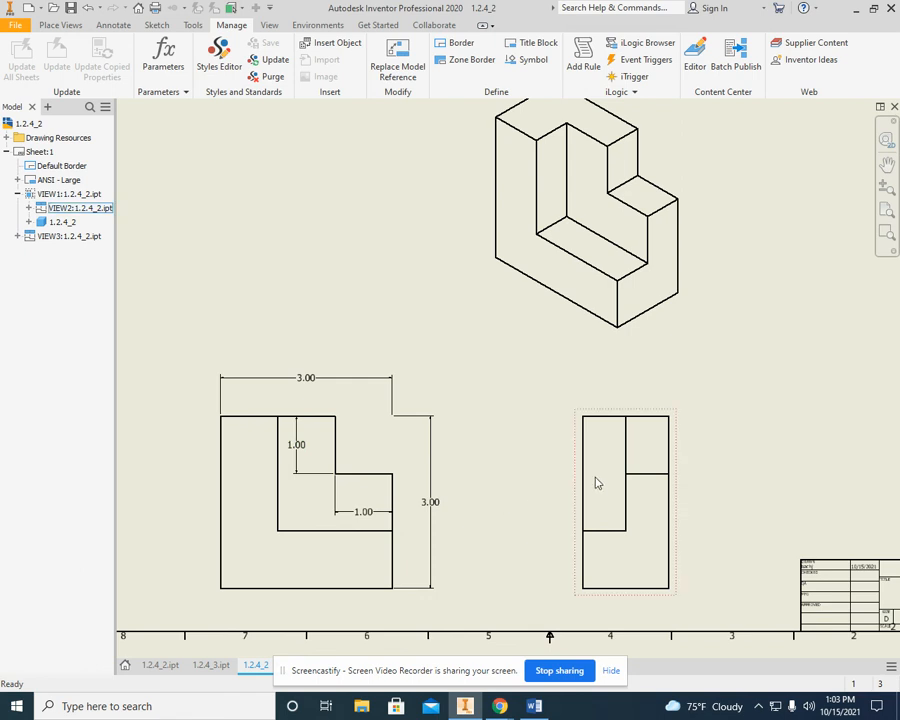
Retrieve model annotations for the side view and apply the 1.50 and .75 dimensions.
right_click(625, 480)
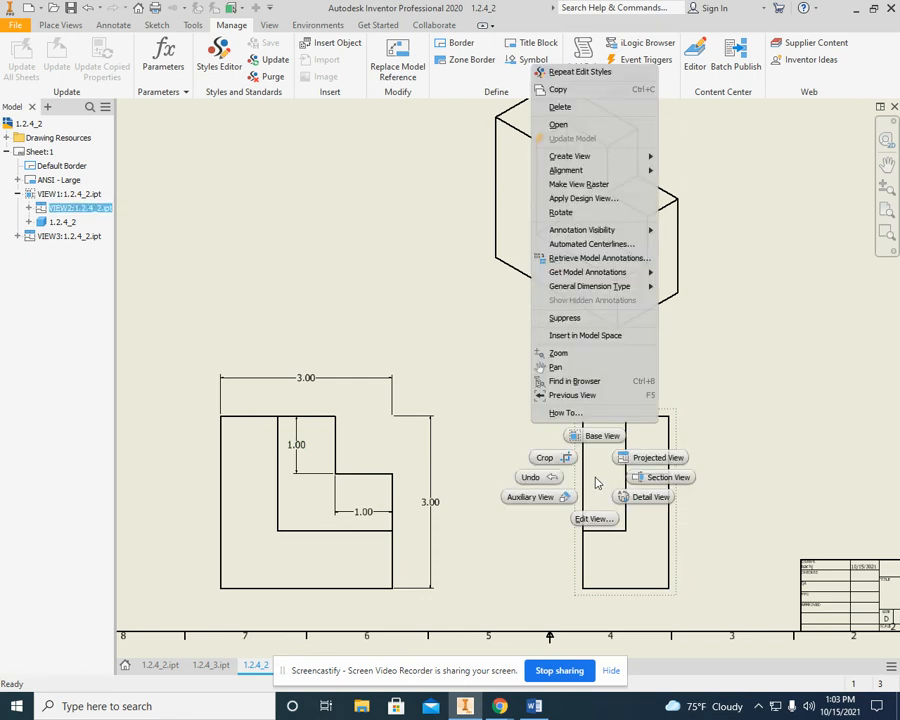
mouse_move(595, 258)
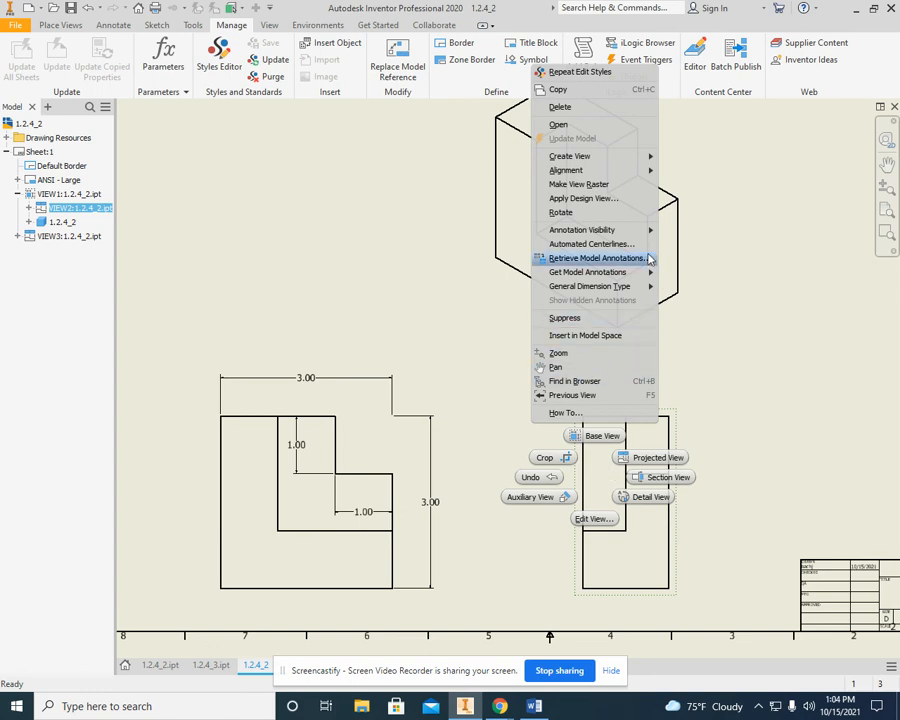
click(595, 258)
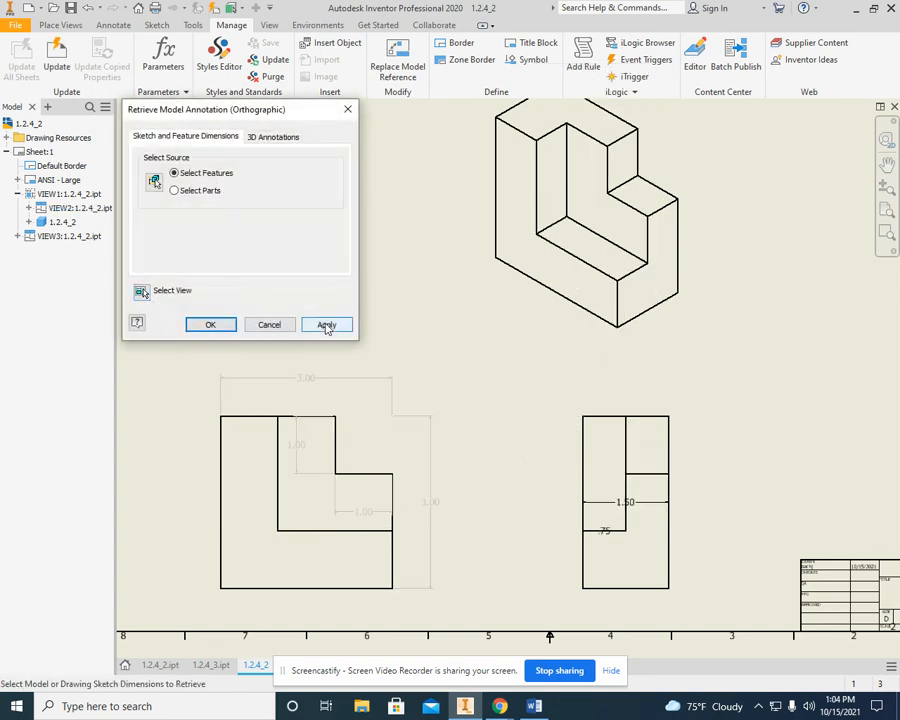
click(326, 324)
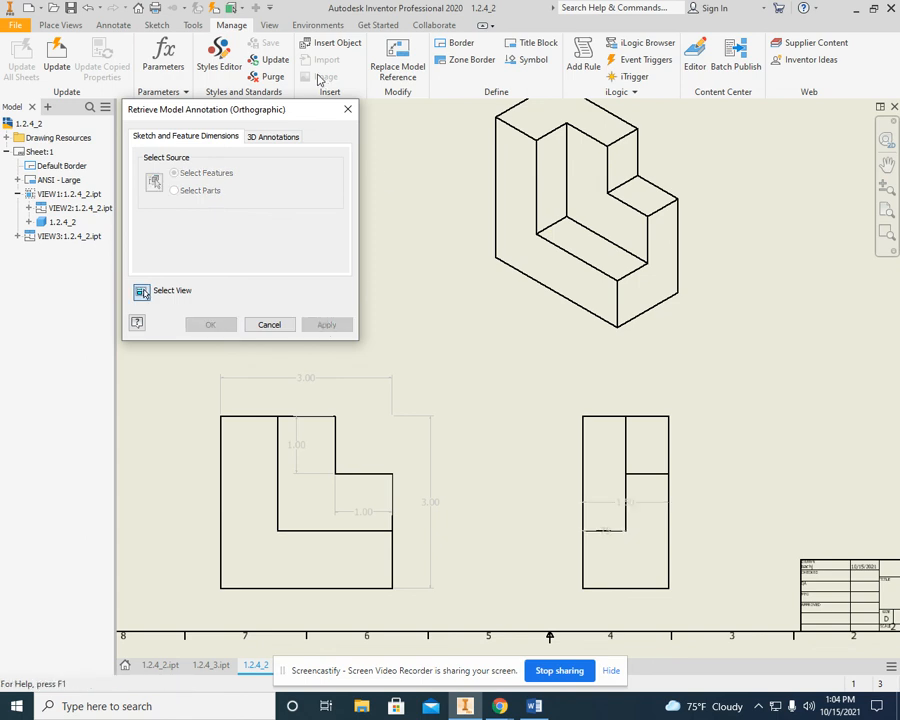